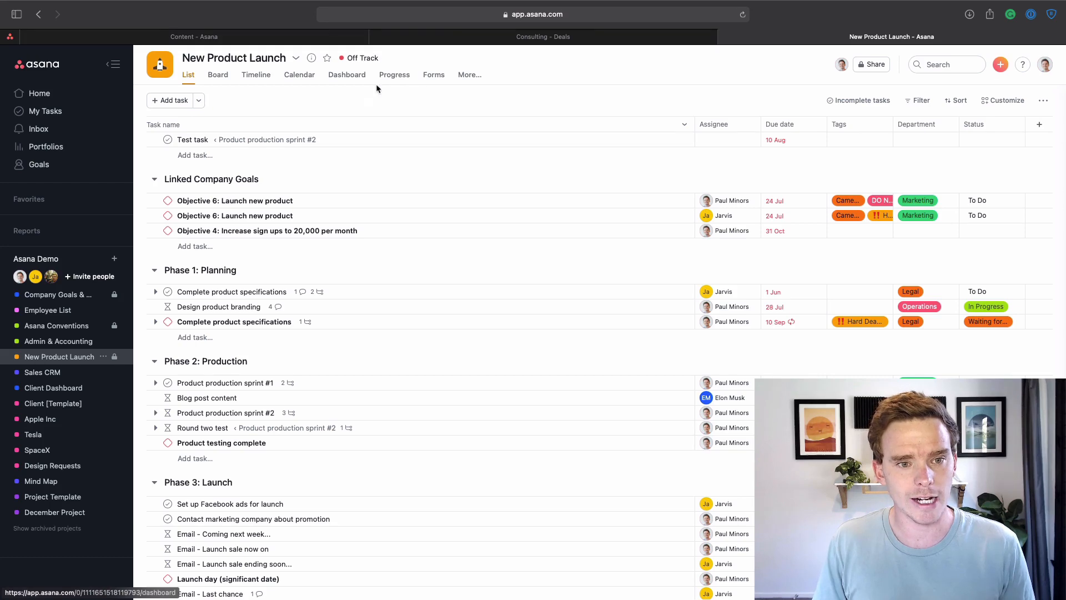
- Open New Product Launch's Progress tab to see the off-track 'Project is going well' update
left_click(394, 75)
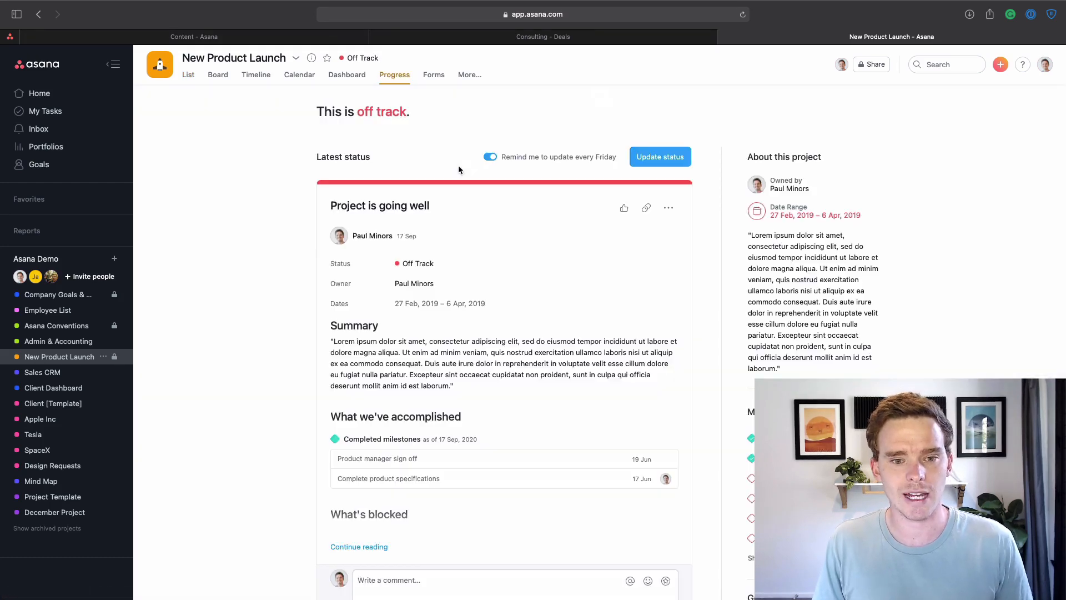
mouse_move(611, 167)
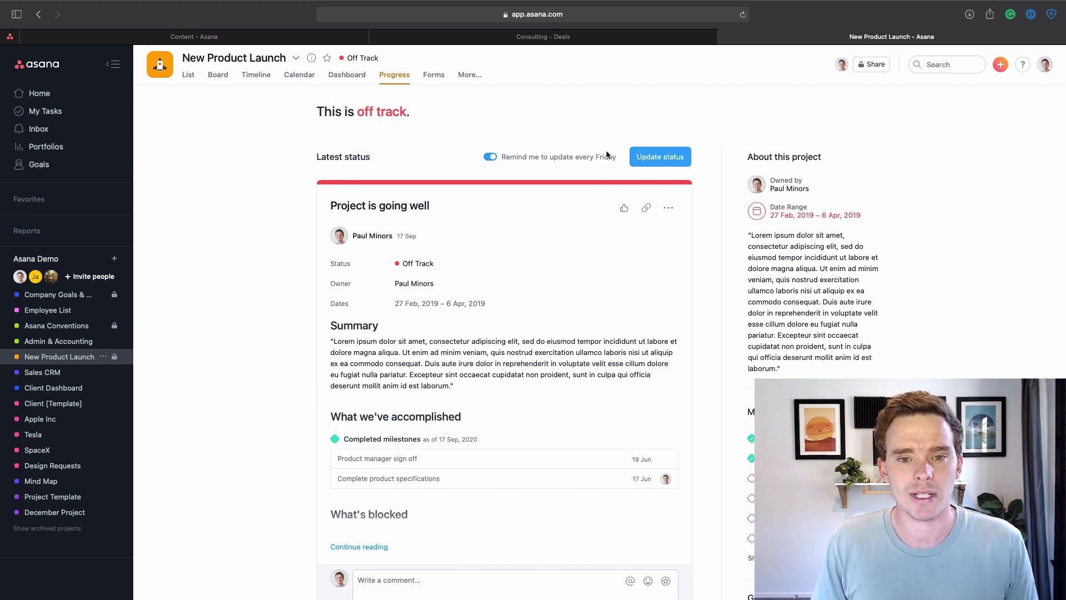
mouse_move(659, 156)
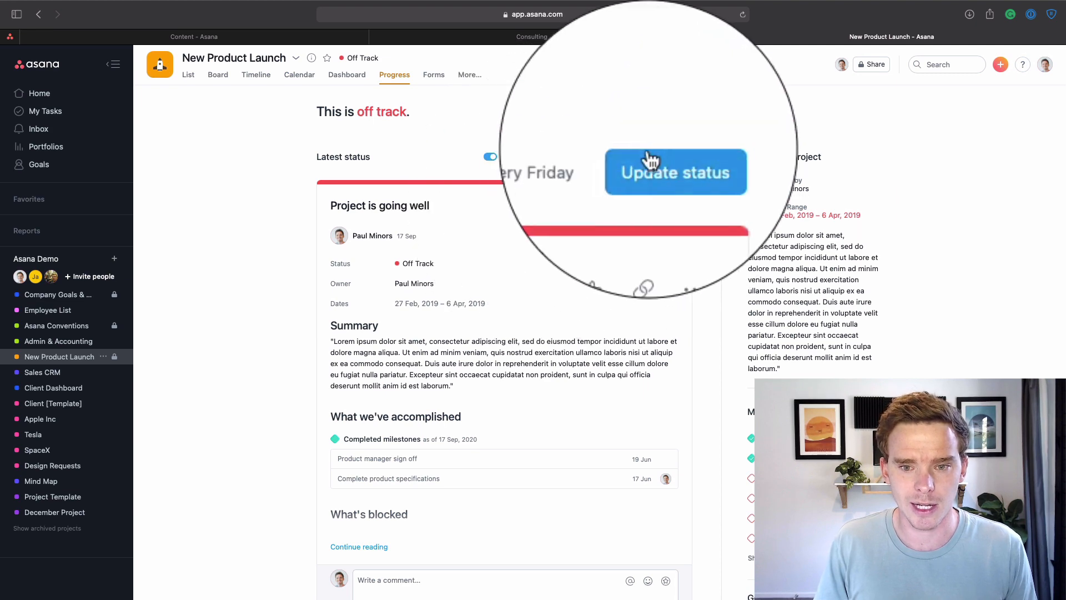
- Start a status update titled 'Some issue with X', pick a status, and fill its summary
left_click(675, 172)
type("S")
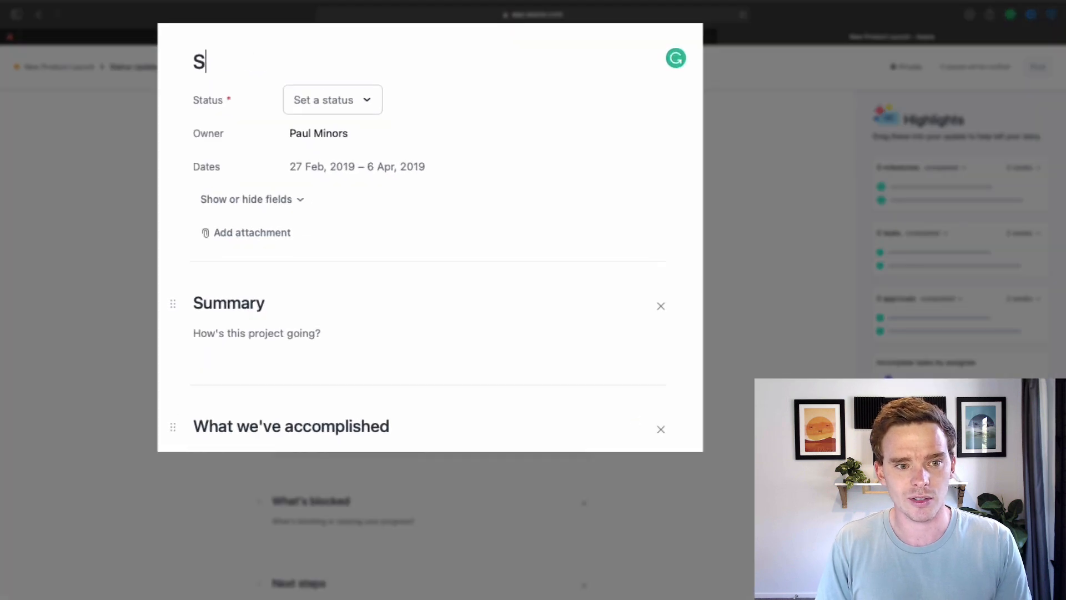
type("ome iss")
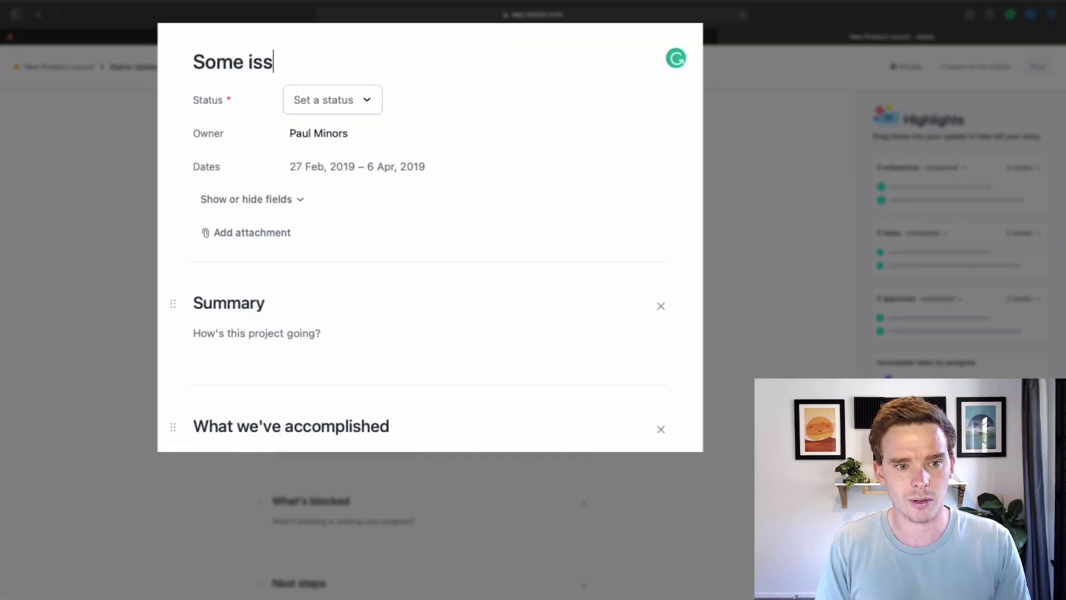
type("ue with X")
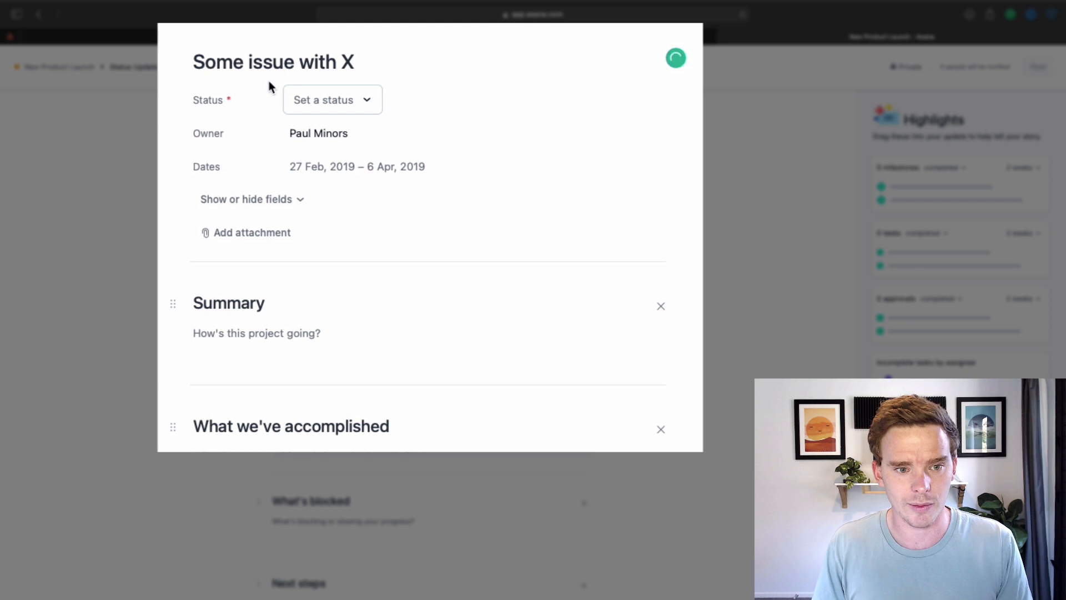
left_click(332, 100)
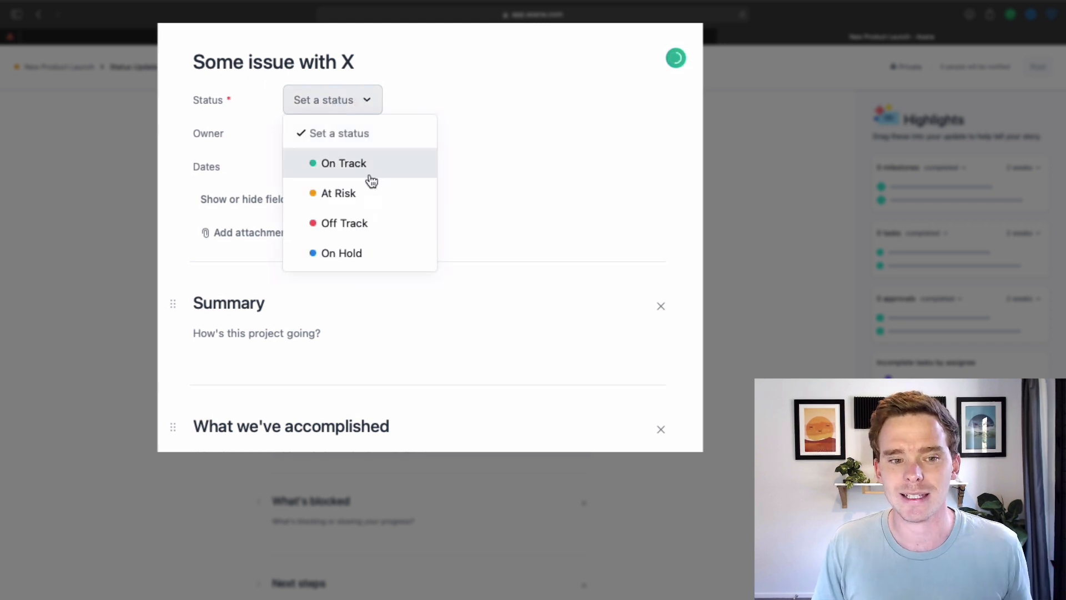
mouse_move(370, 233)
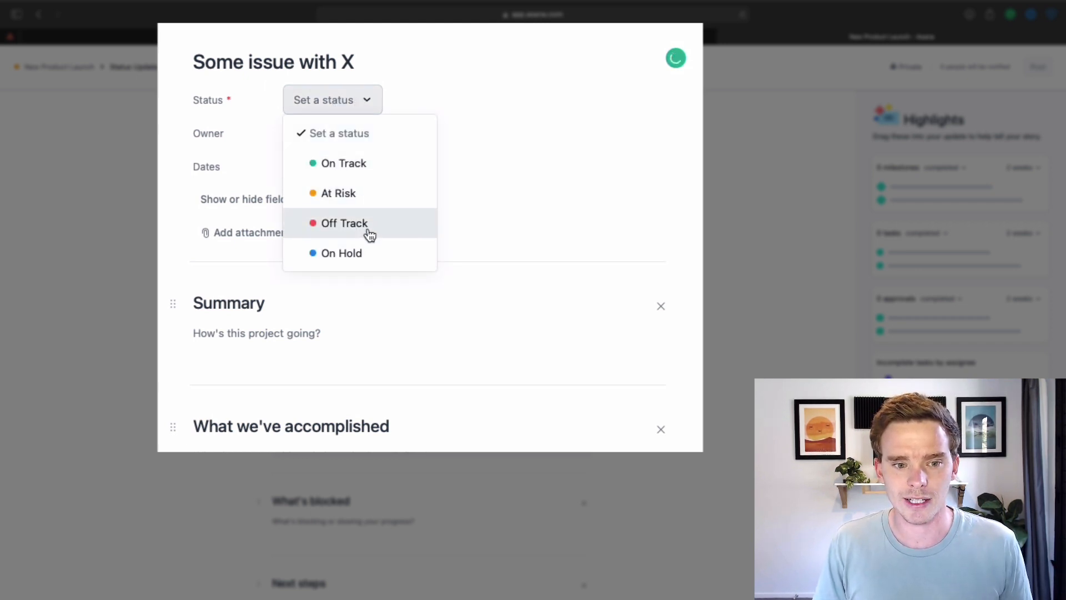
mouse_move(357, 226)
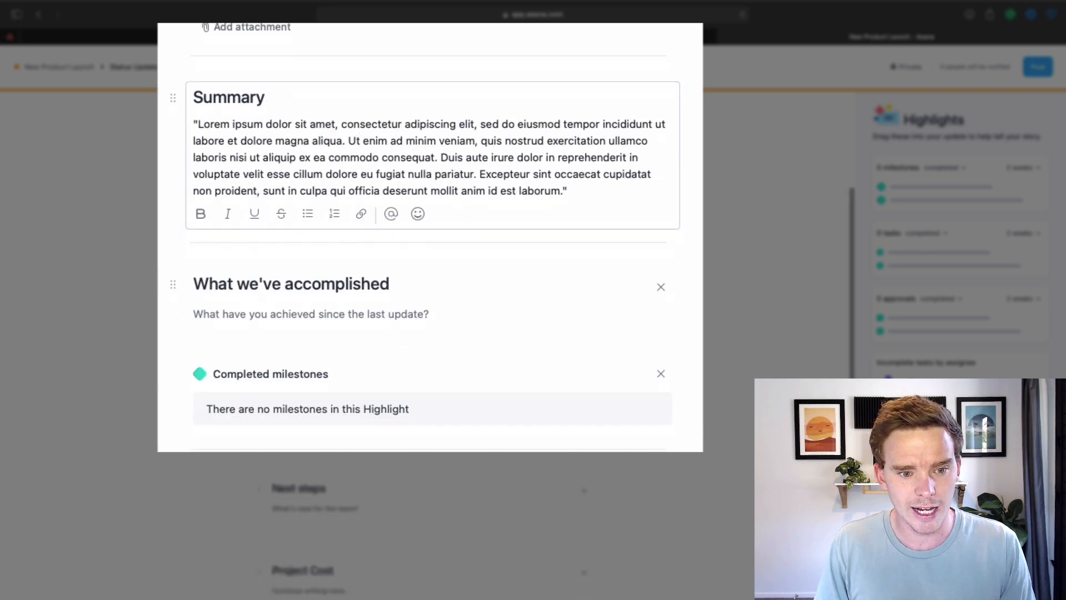
scroll("down", 3)
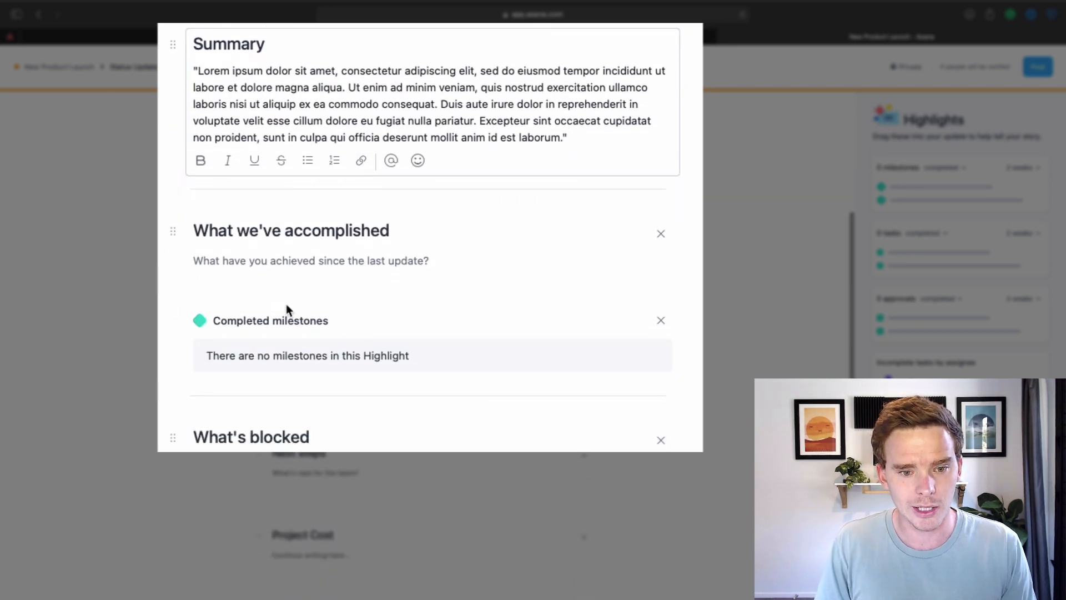
scroll("down", 3)
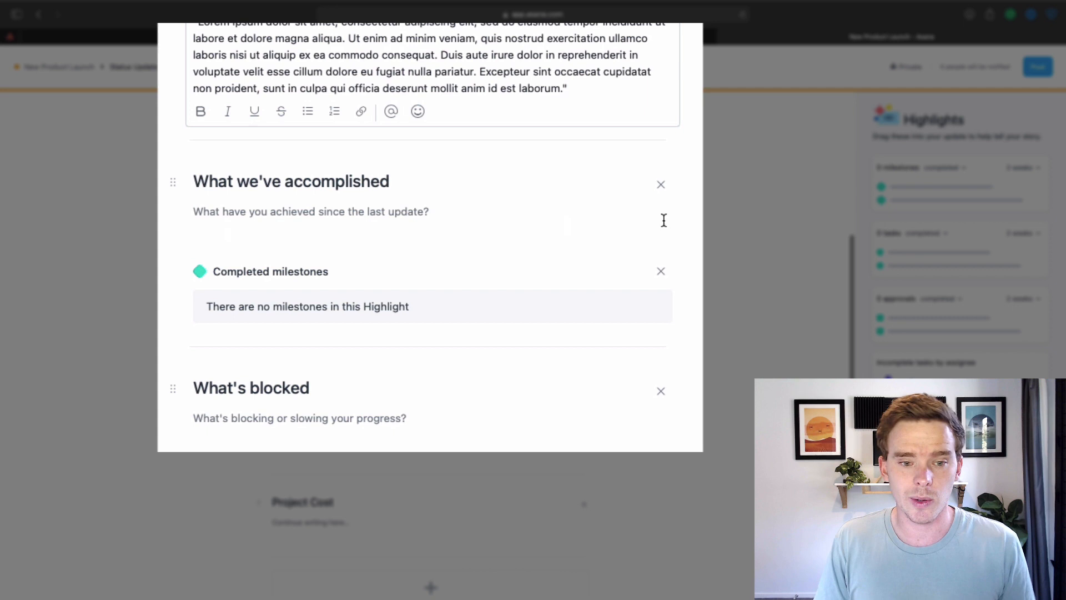
mouse_move(940, 224)
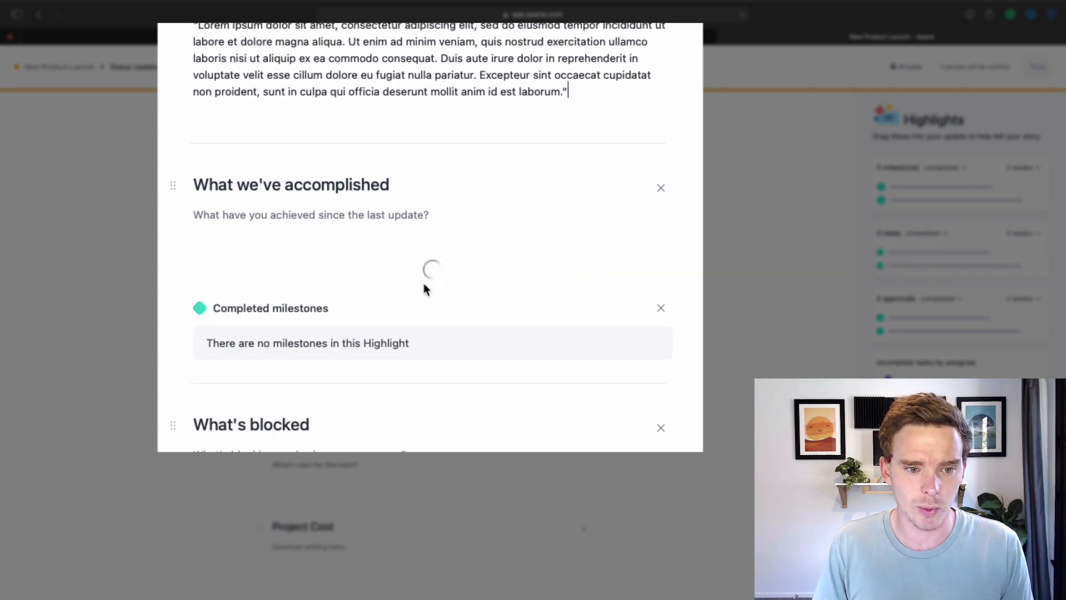
- Add a 'Next Steps' section and post the At Risk 'Some issue with X' update
scroll("up", 3)
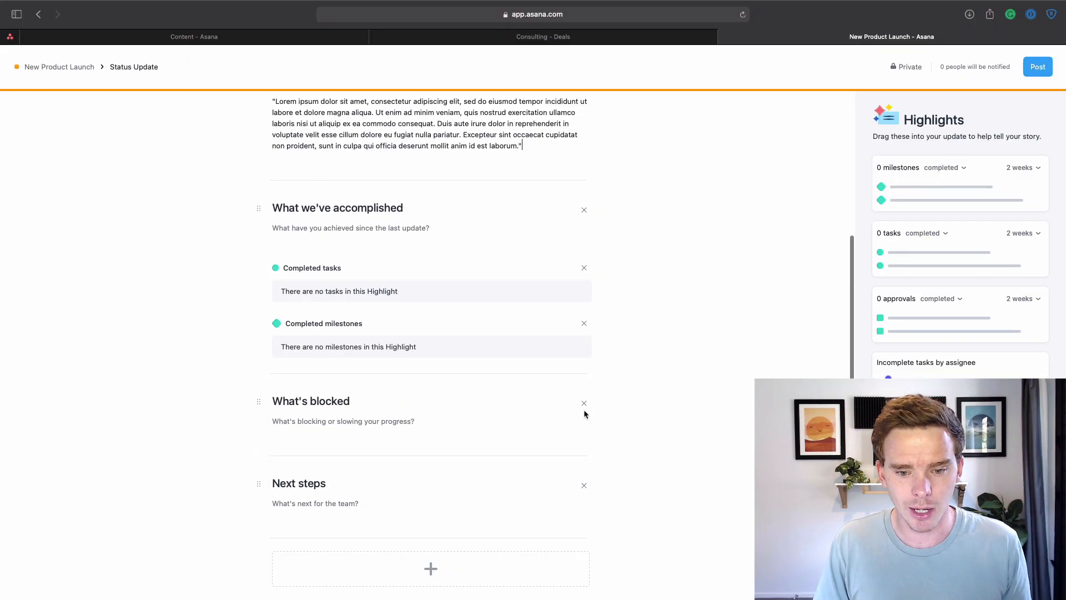
scroll("up", 3)
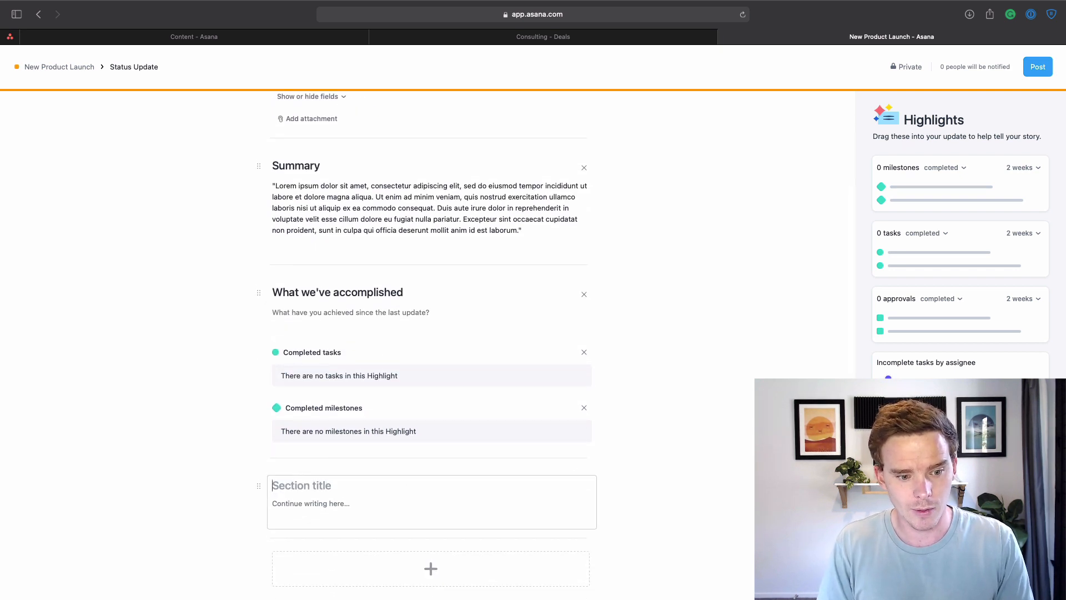
type("Next Steps")
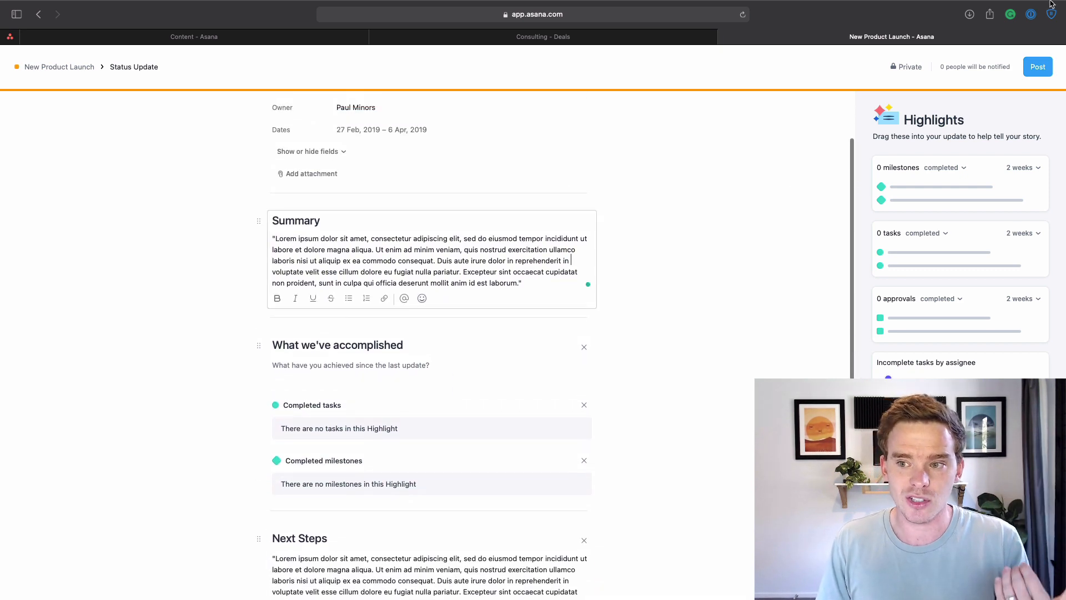
left_click(1038, 66)
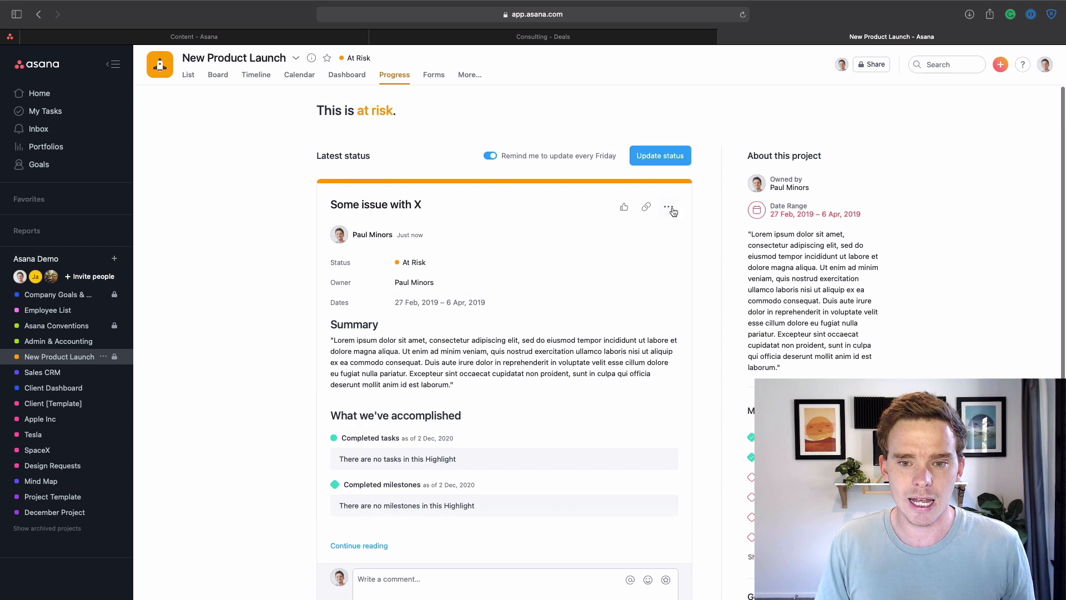
- Go to the Portfolios and Workload page listing the Clients and Apple portfolios
left_click(668, 206)
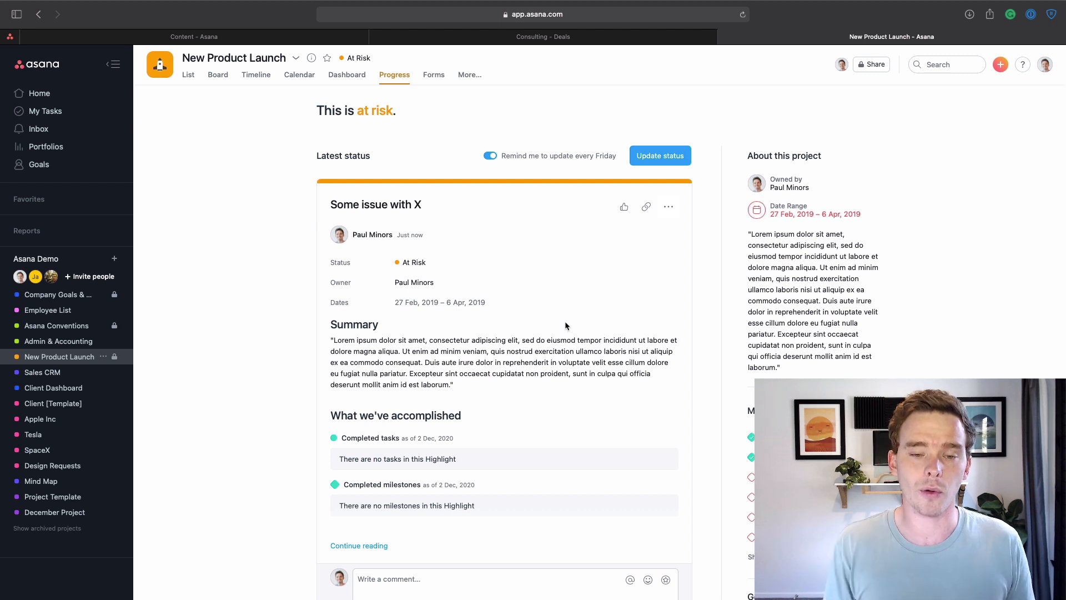
left_click(46, 146)
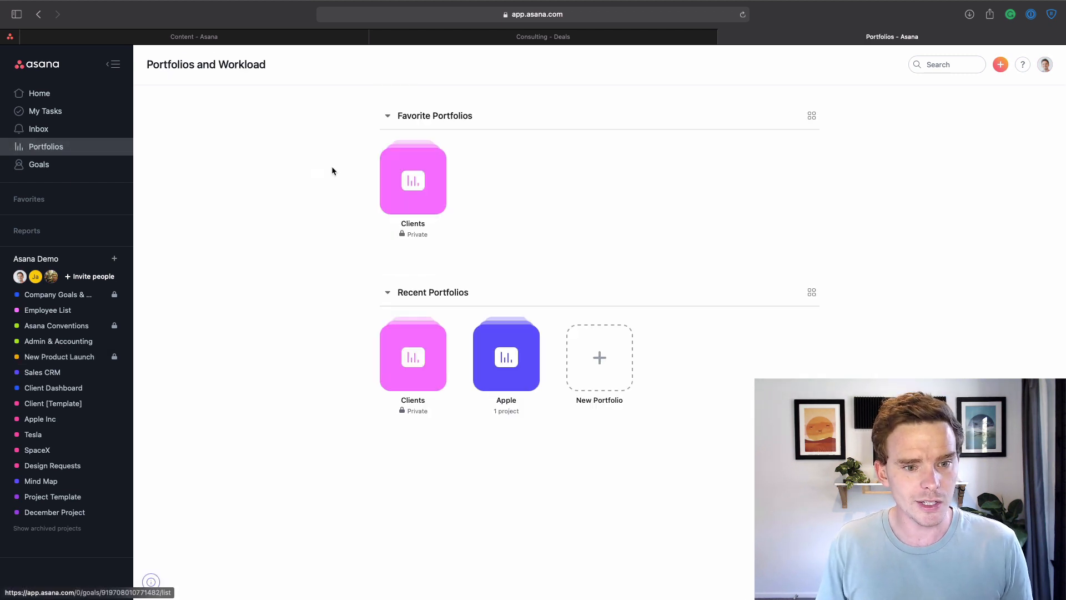
- Open the Clients portfolio showing Apple Inc, SpaceX and Tesla with their statuses
left_click(412, 179)
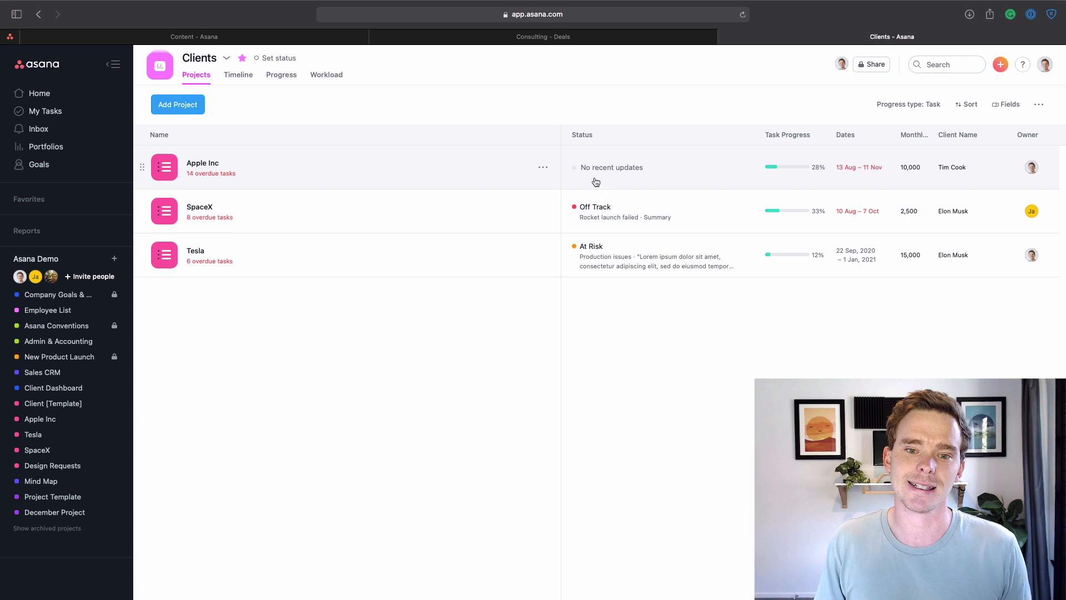
mouse_move(613, 185)
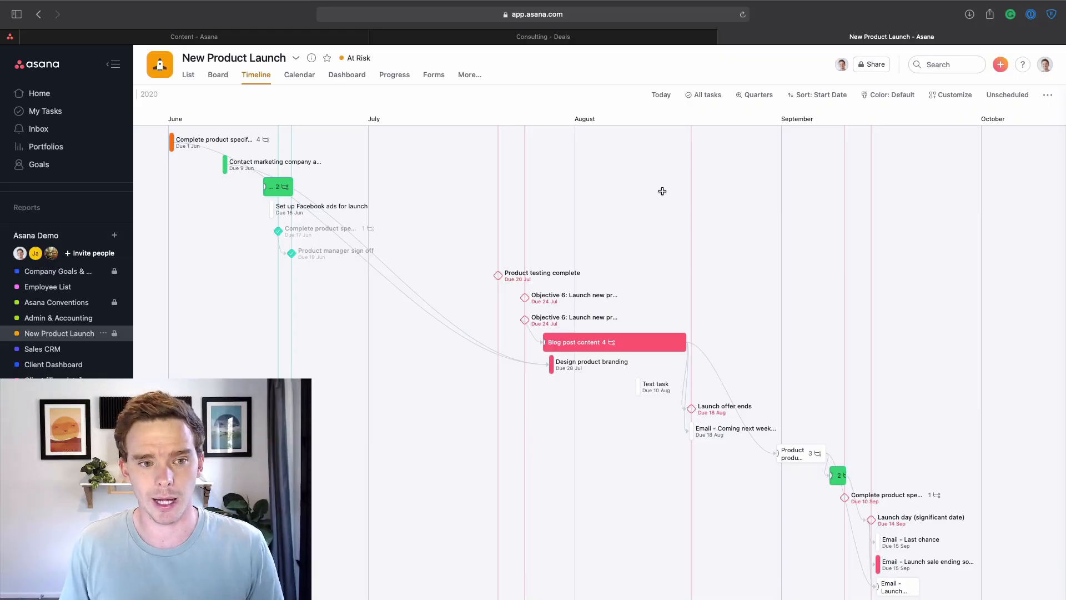
mouse_move(217, 75)
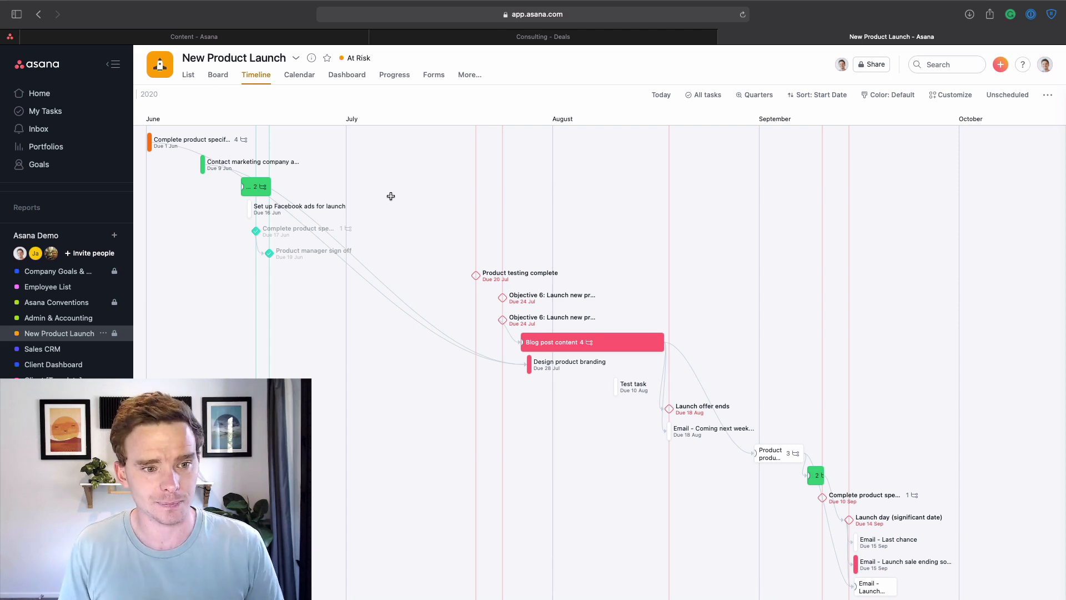
mouse_move(287, 174)
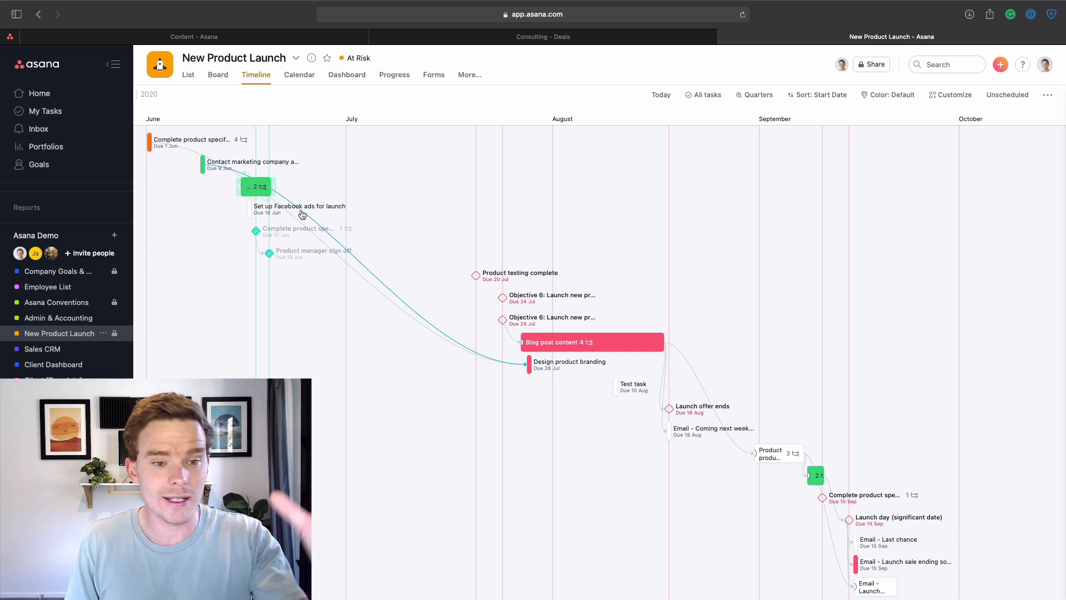
mouse_move(296, 271)
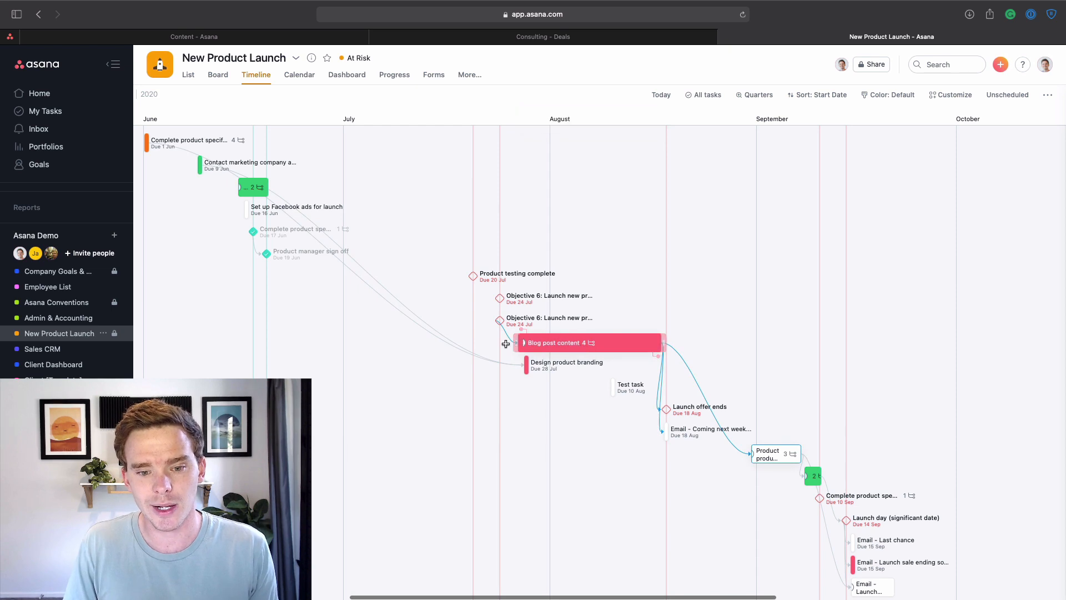
mouse_move(592, 395)
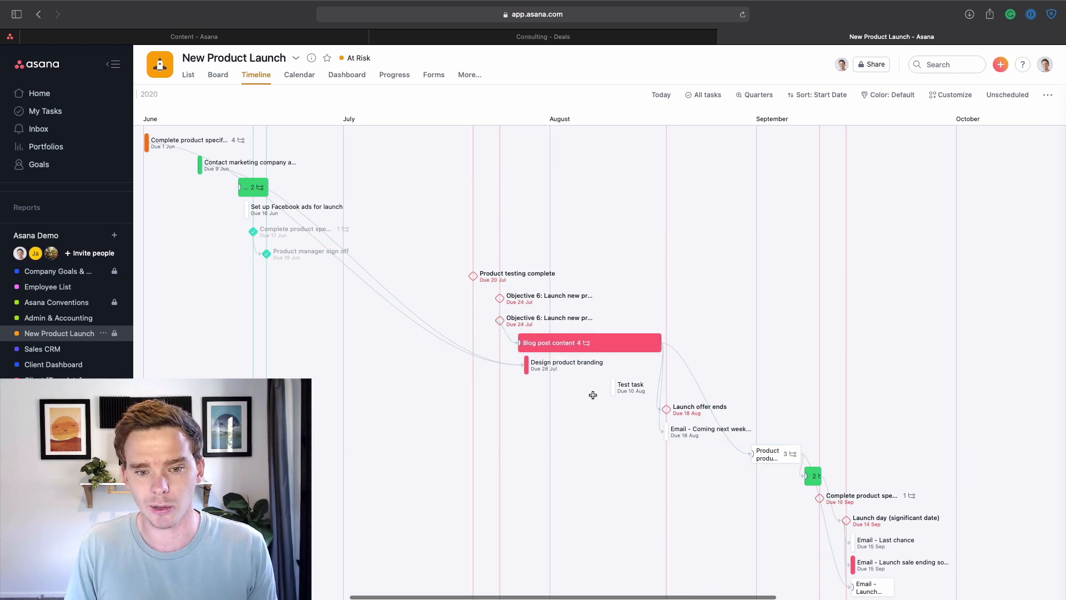
- Review the rescheduled launch tasks on the timeline, then open the Admin & Accounting project
scroll("right", 3)
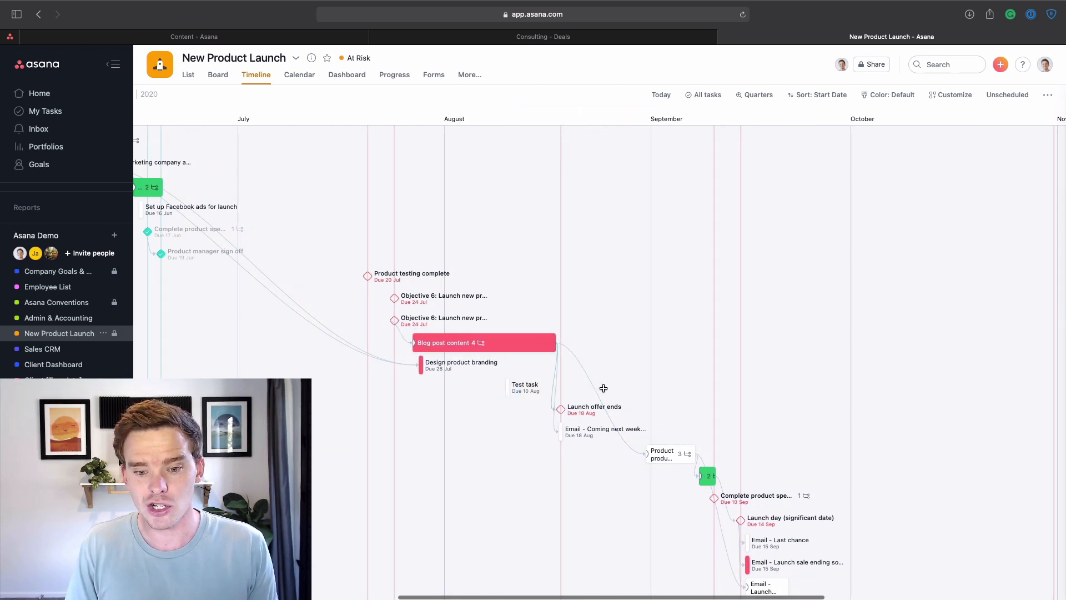
scroll("down", 3)
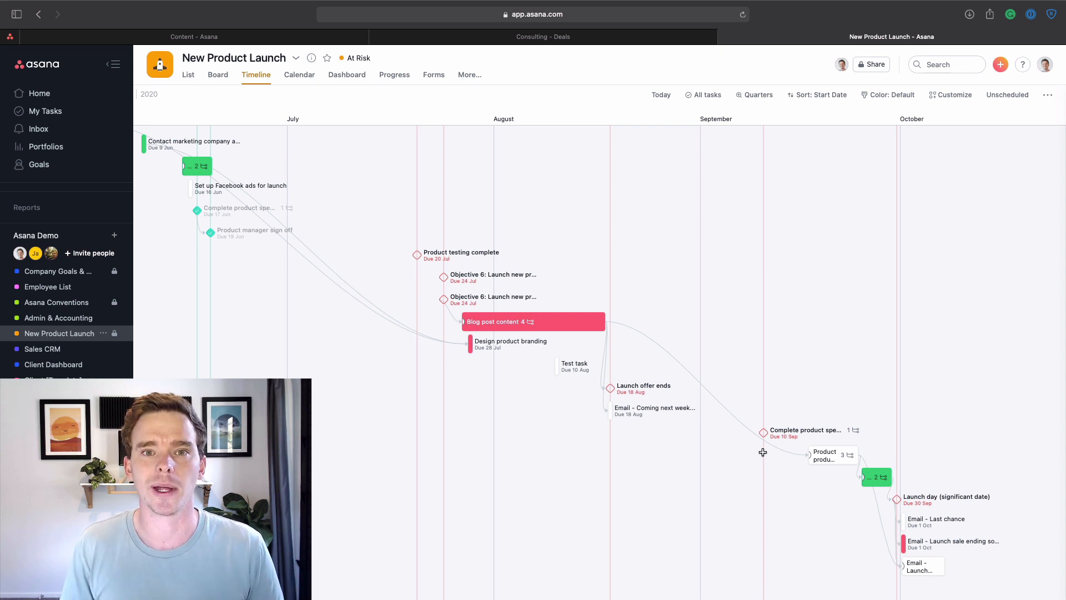
left_click(58, 317)
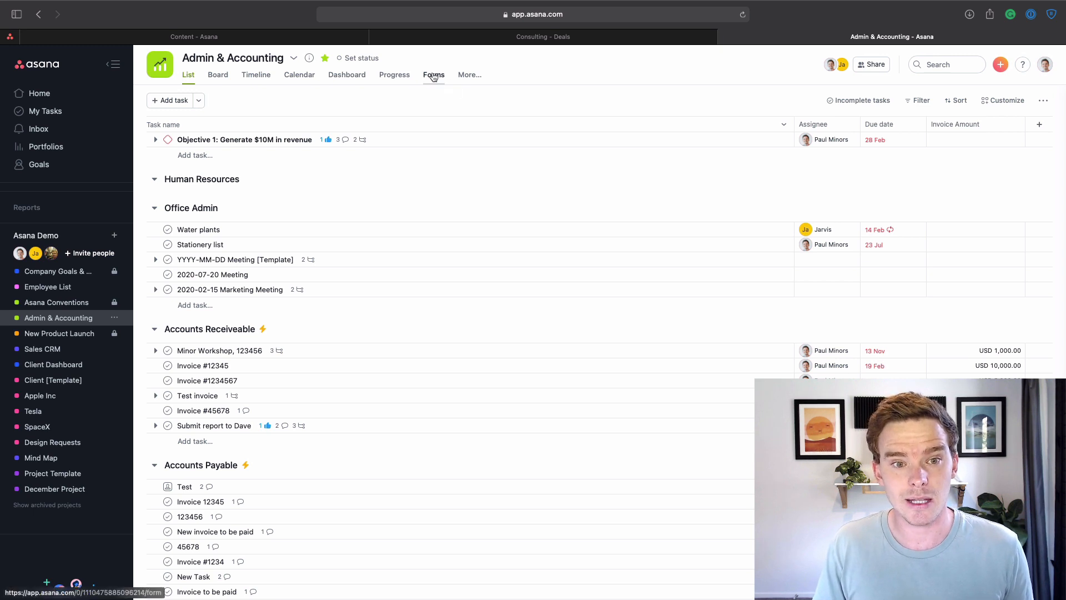
- Review the Invoice Submission form's questions and conditional due-date sections, then view the live form
left_click(433, 75)
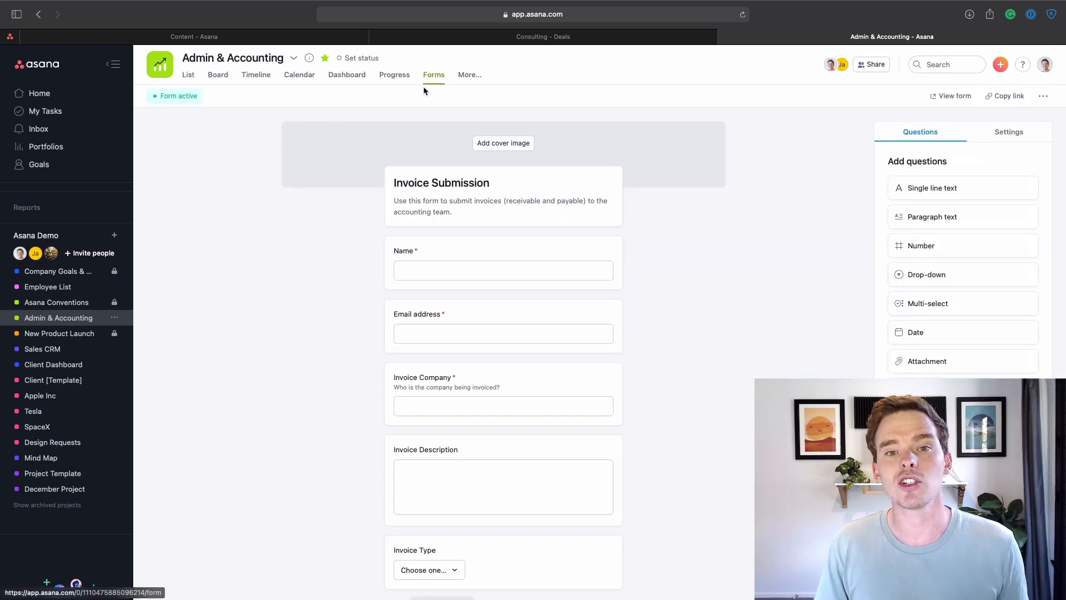
mouse_move(439, 145)
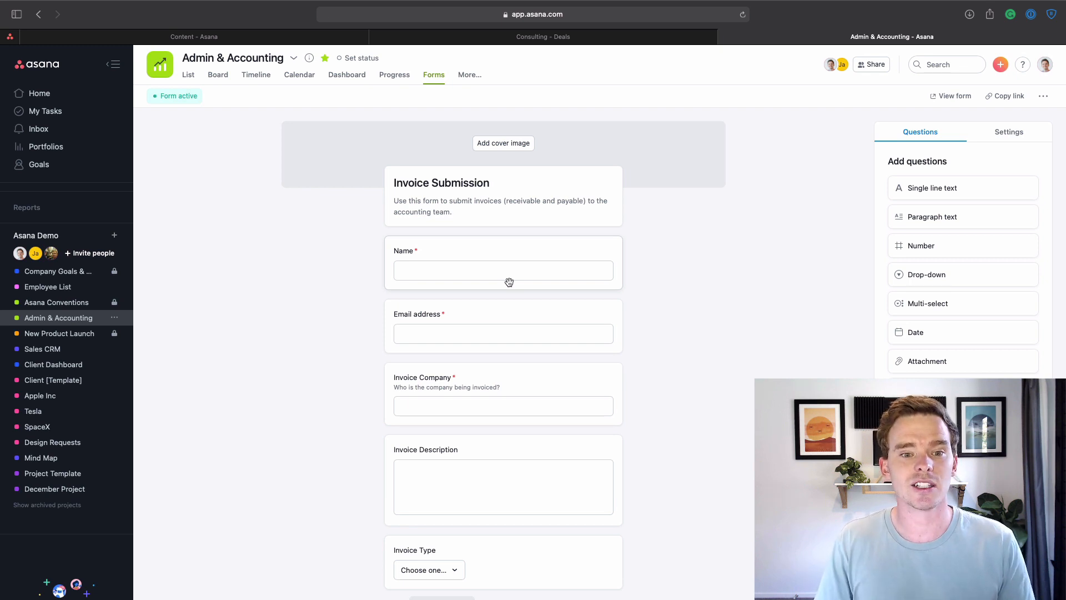
mouse_move(505, 295)
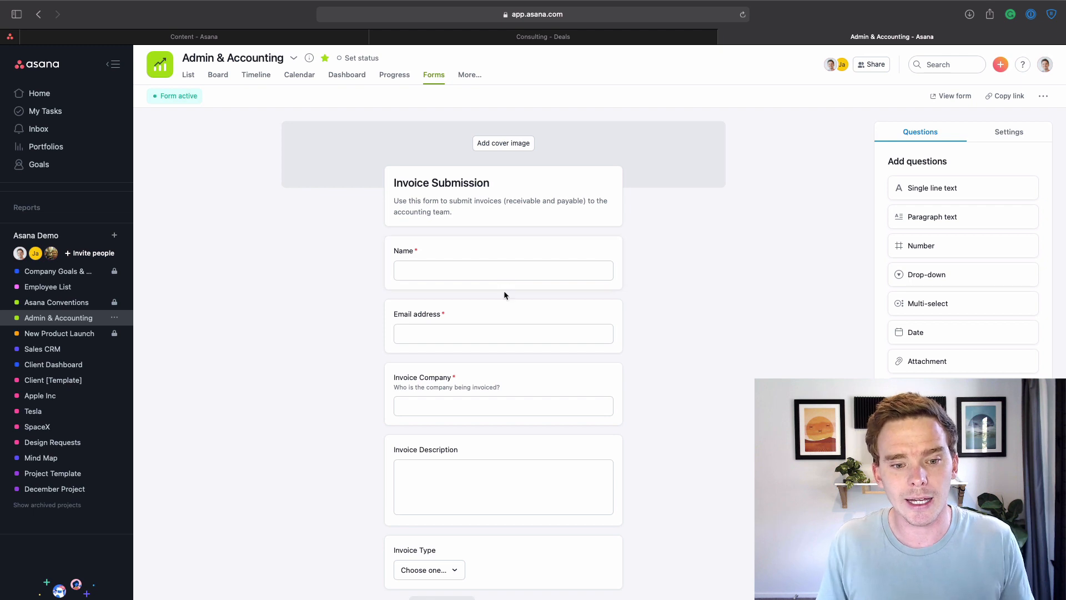
mouse_move(489, 265)
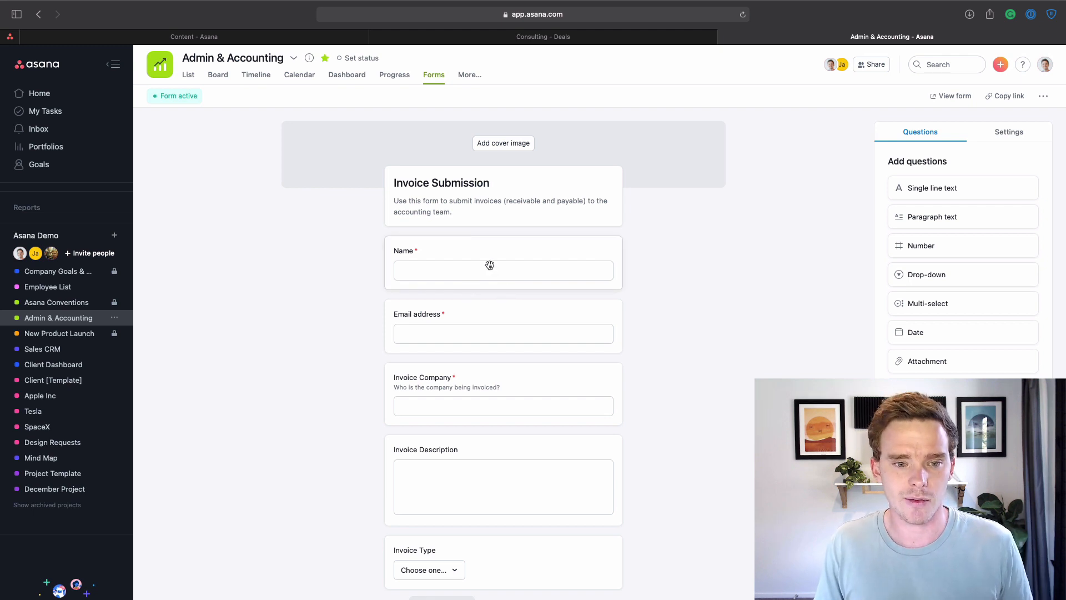
scroll("down", 3)
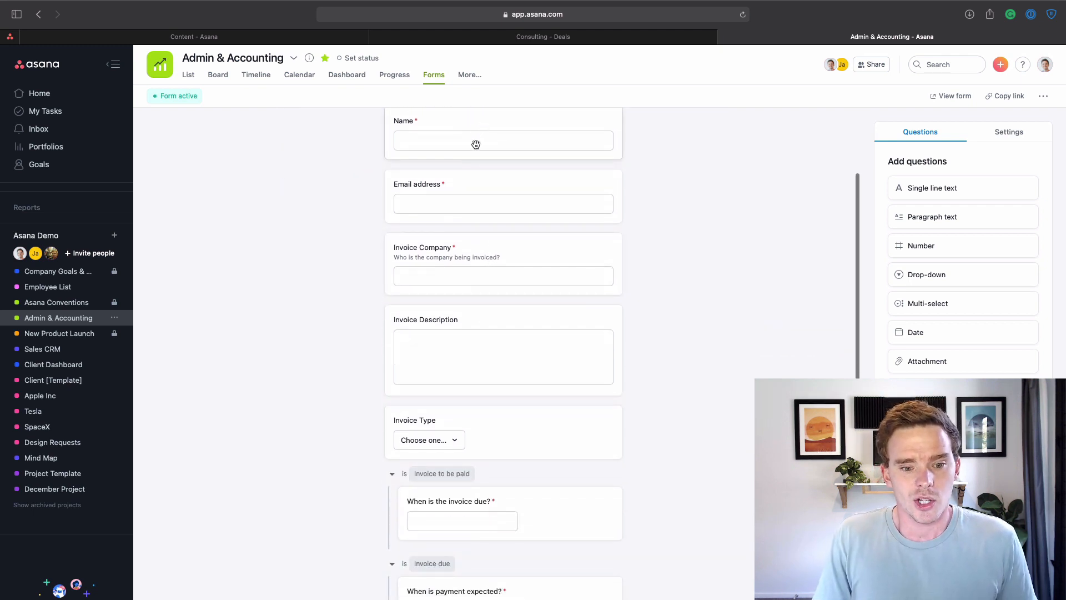
scroll("down", 3)
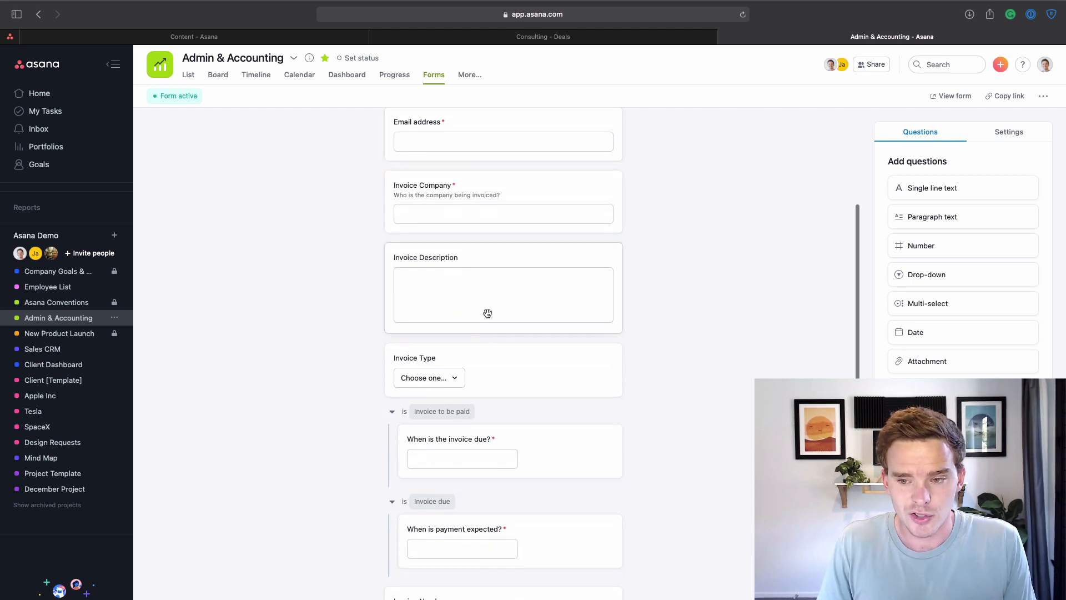
scroll("down", 3)
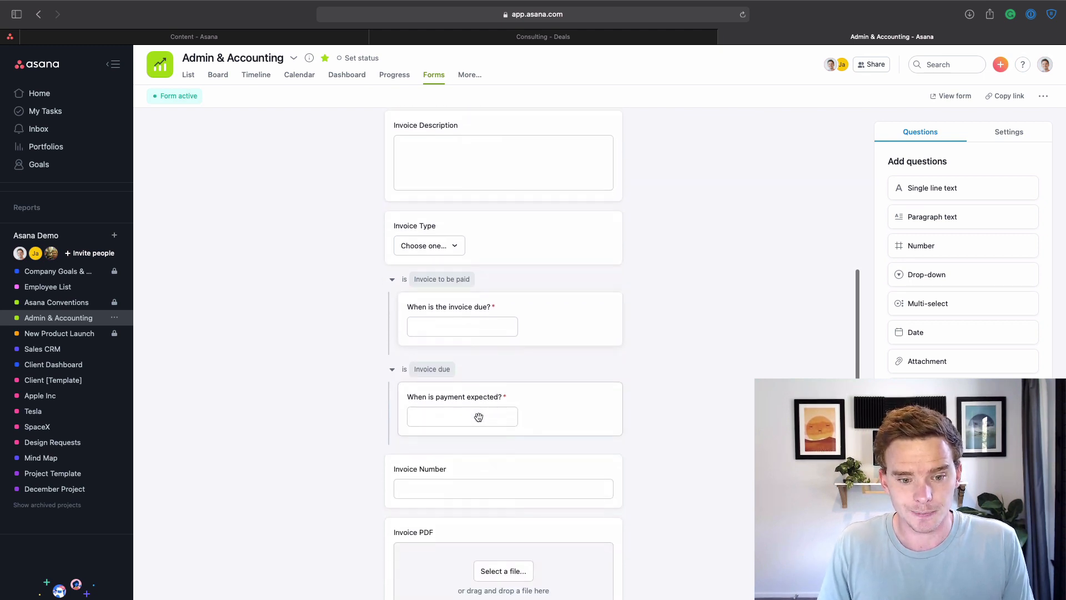
left_click(950, 95)
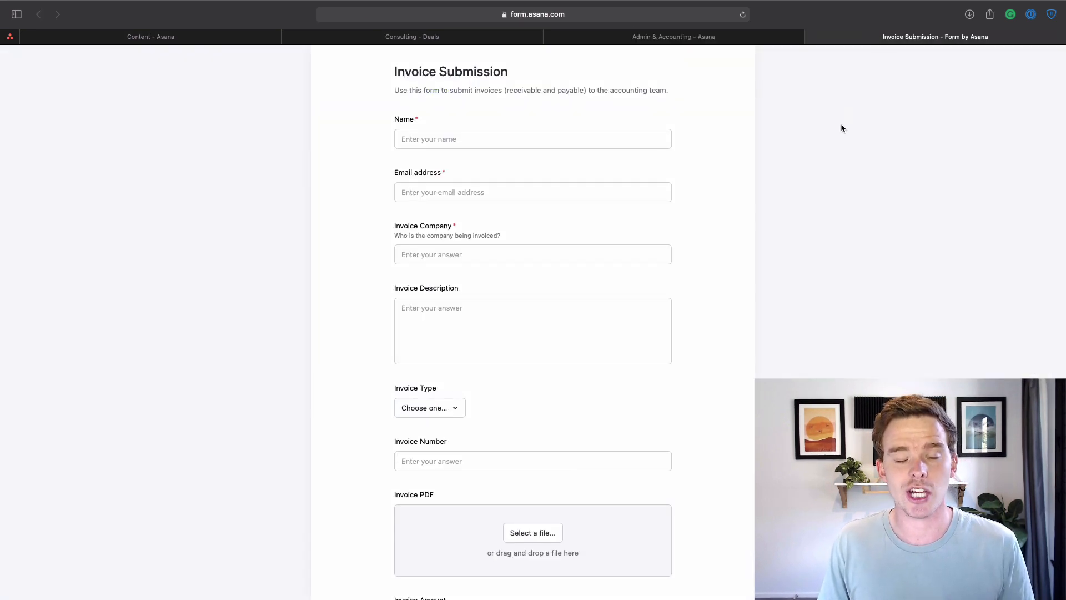
mouse_move(649, 238)
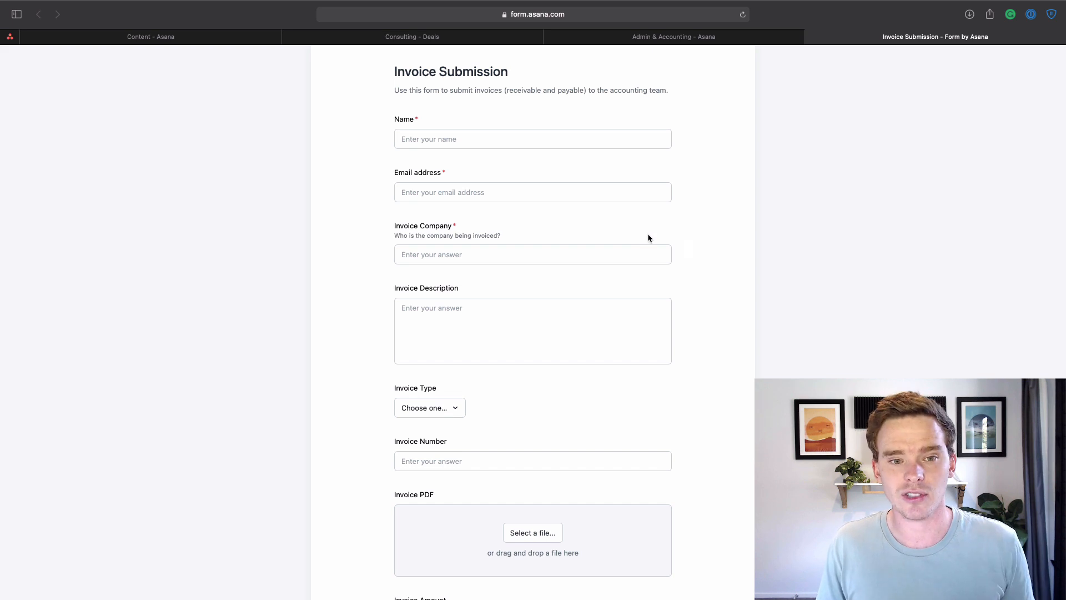
- Submit the invoice form for invoice-to-be-paid number 123456, amount 1000
type("P")
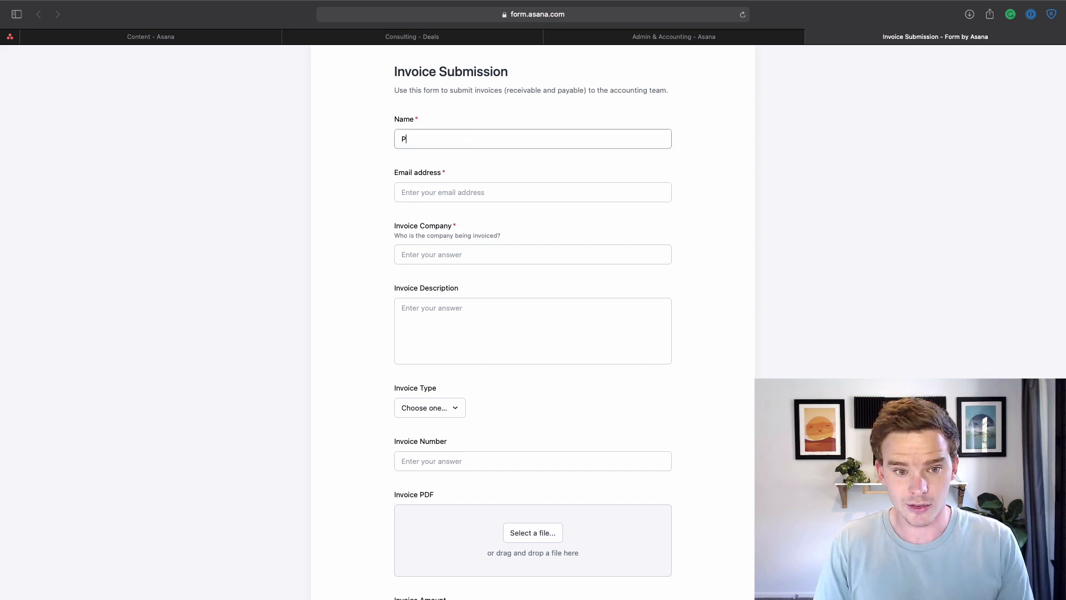
scroll("down", 3)
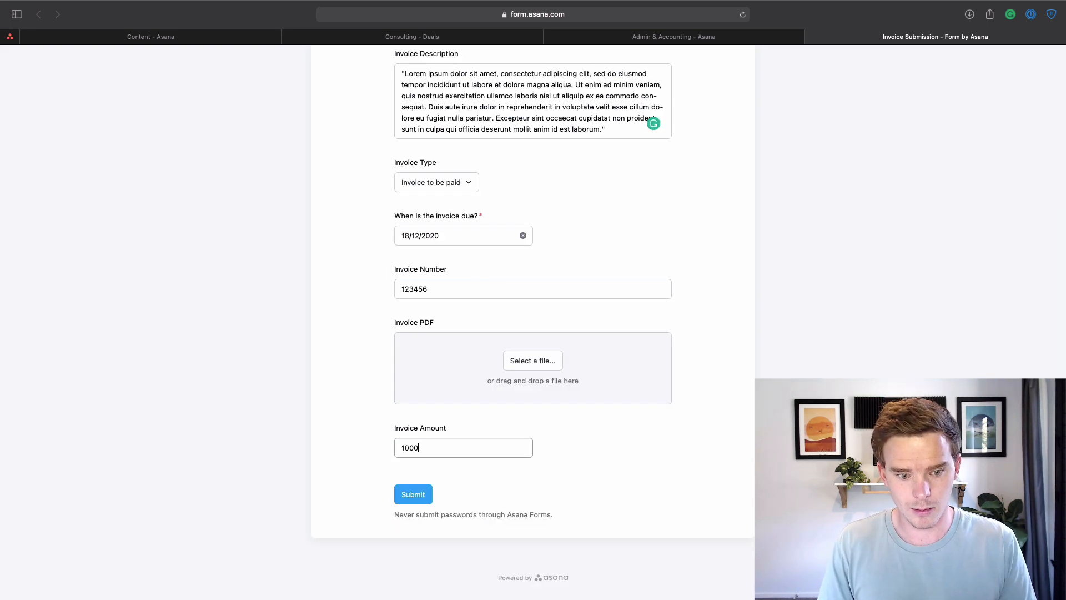
left_click(413, 494)
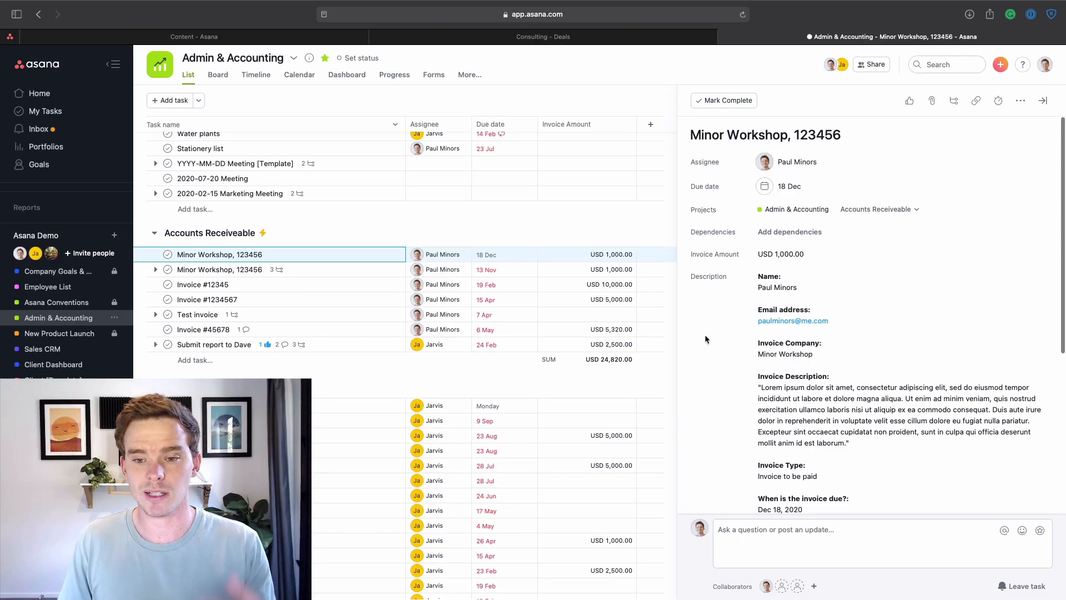
mouse_move(739, 151)
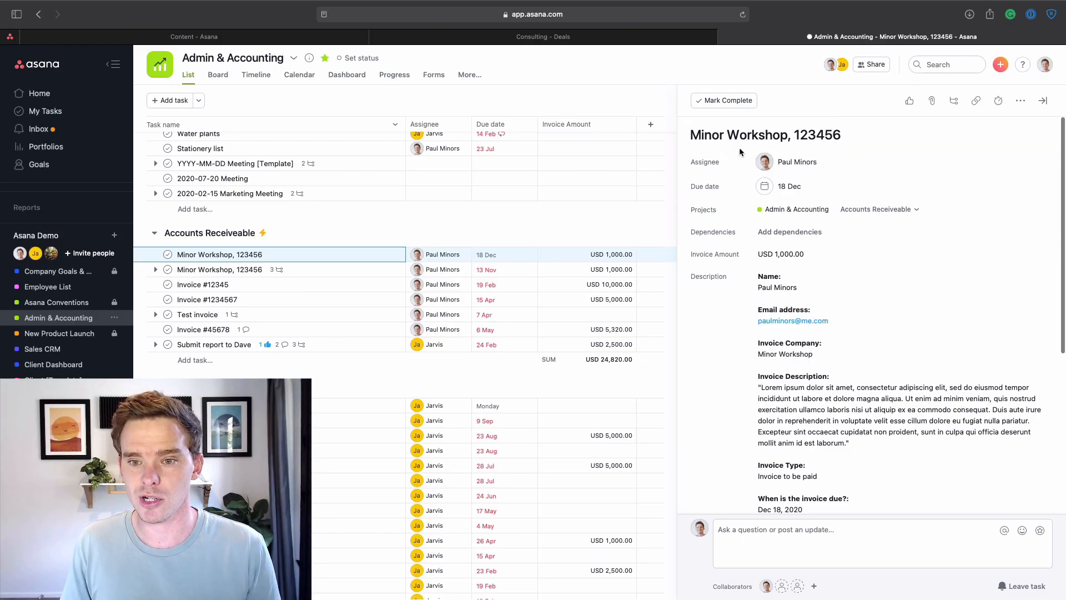
- Check the new 'Minor Workshop, 123456' task, then switch to the other workspace's Inbox
scroll("down", 3)
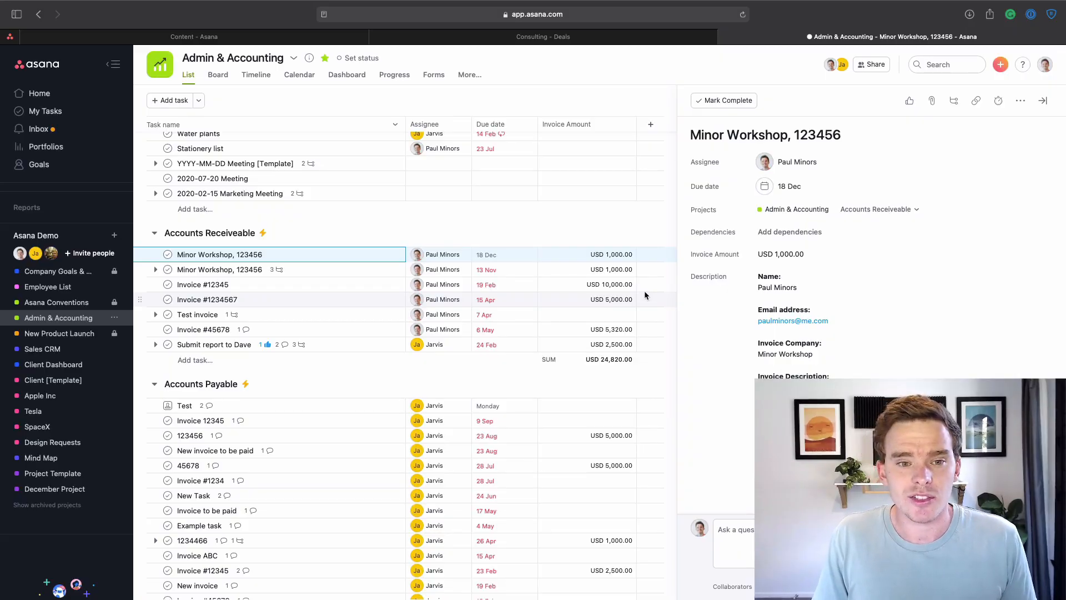
left_click(37, 128)
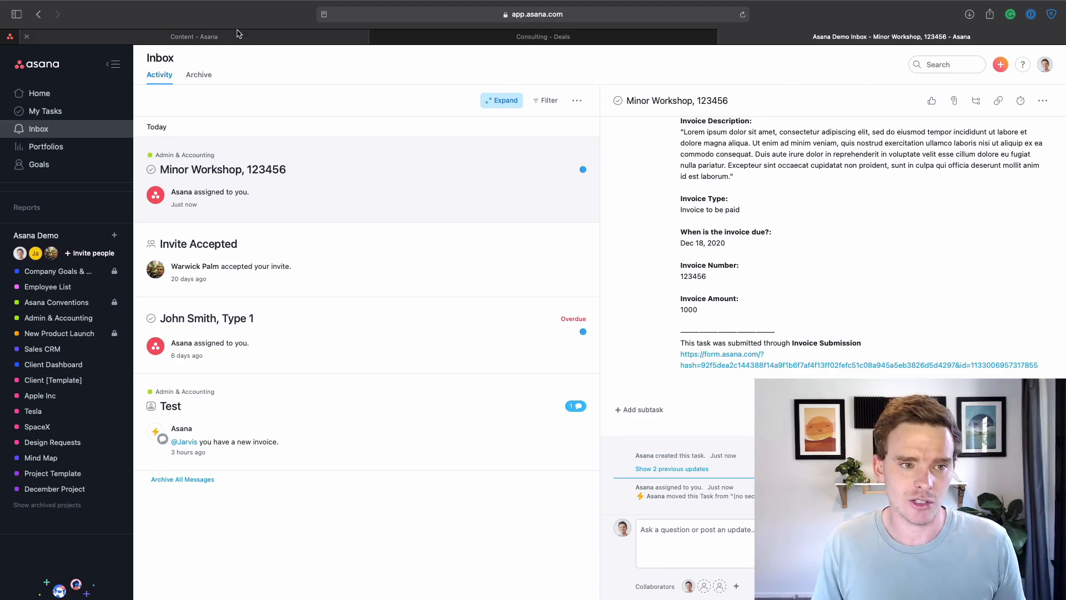
left_click(194, 36)
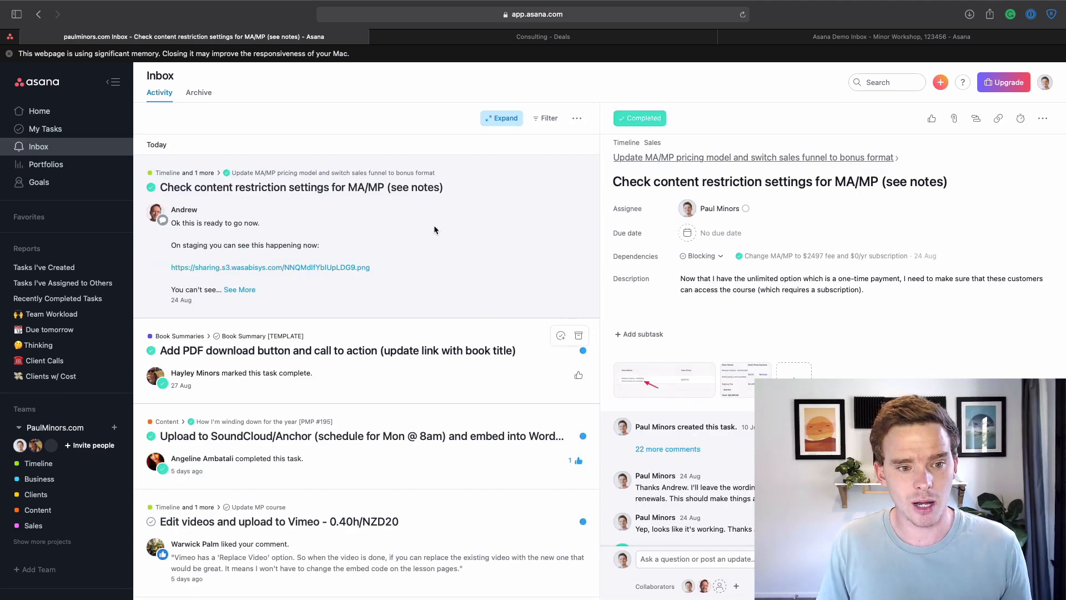
- Scroll through the PaulMinors.com Inbox notifications
scroll("down", 3)
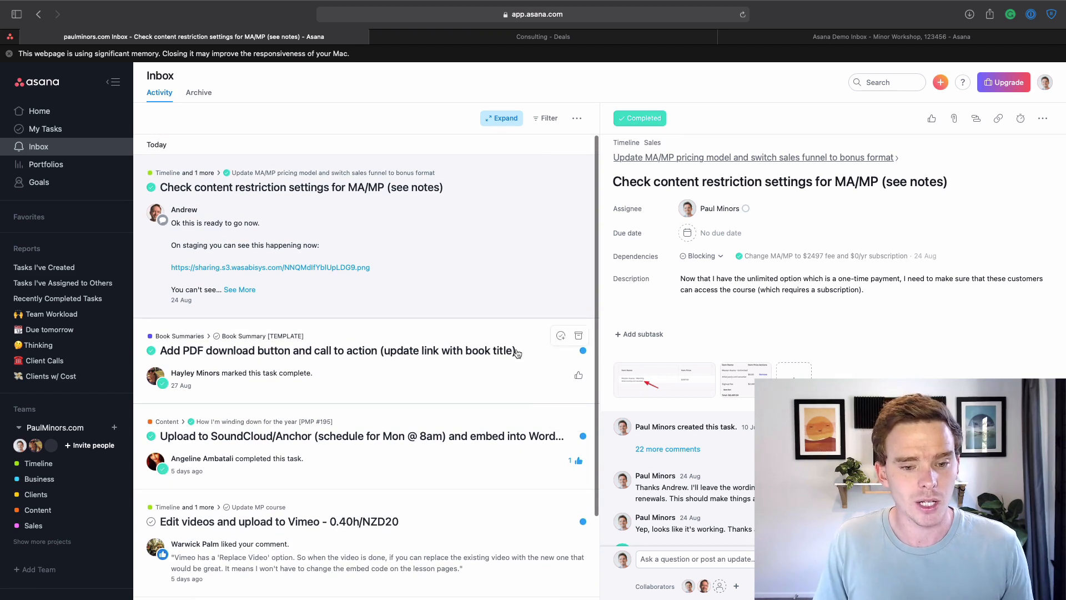
mouse_move(510, 357)
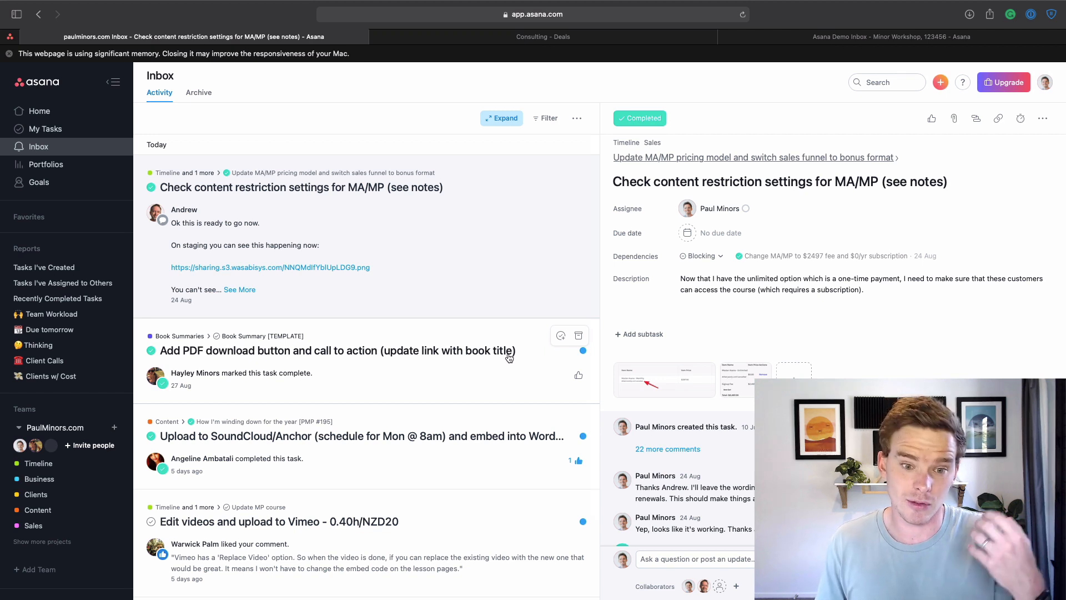
mouse_move(579, 172)
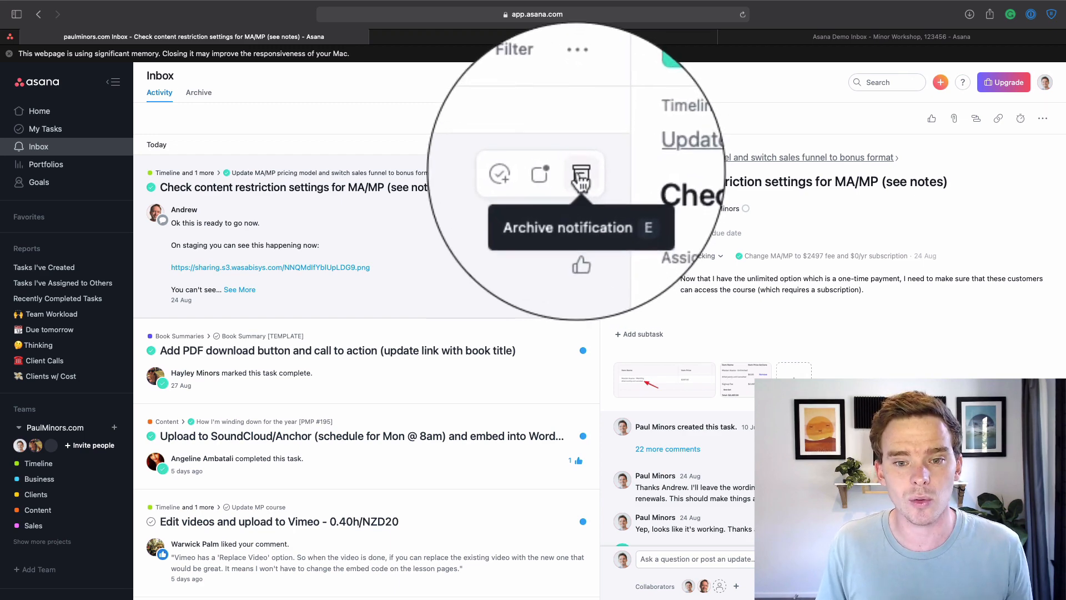
- Archive the last notifications, including 'Upload to SoundCloud/Anchor' and 'Edit videos and upload to Vimeo'
left_click(581, 174)
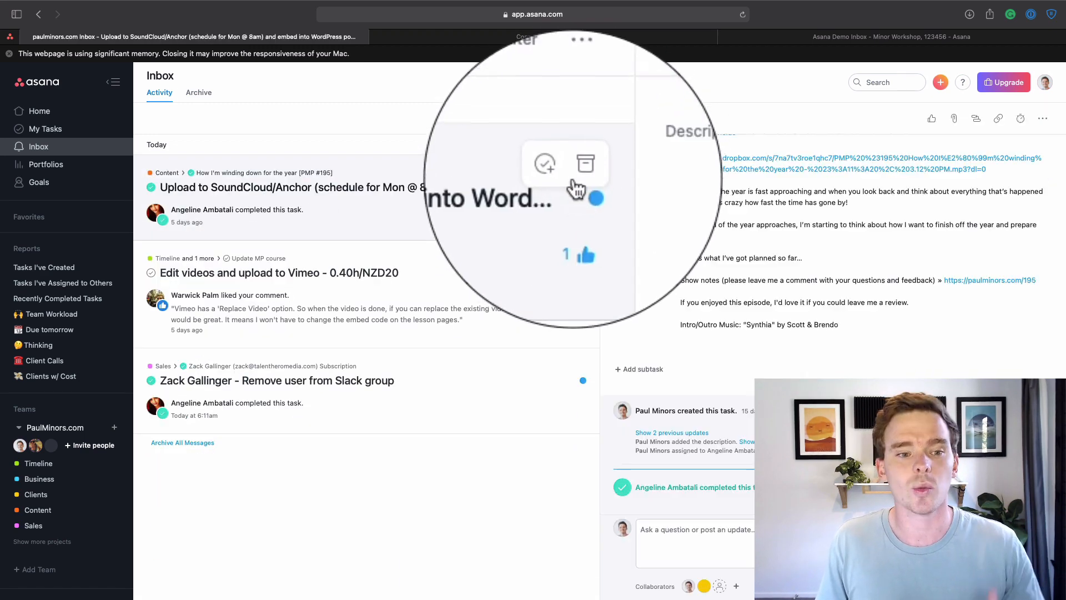
left_click(585, 163)
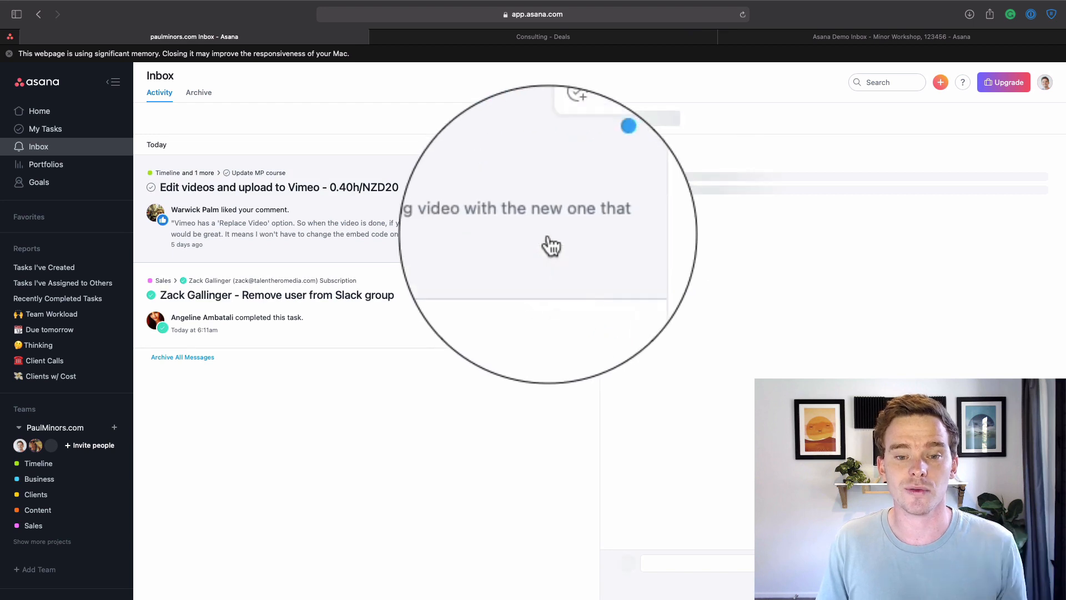
left_click(279, 187)
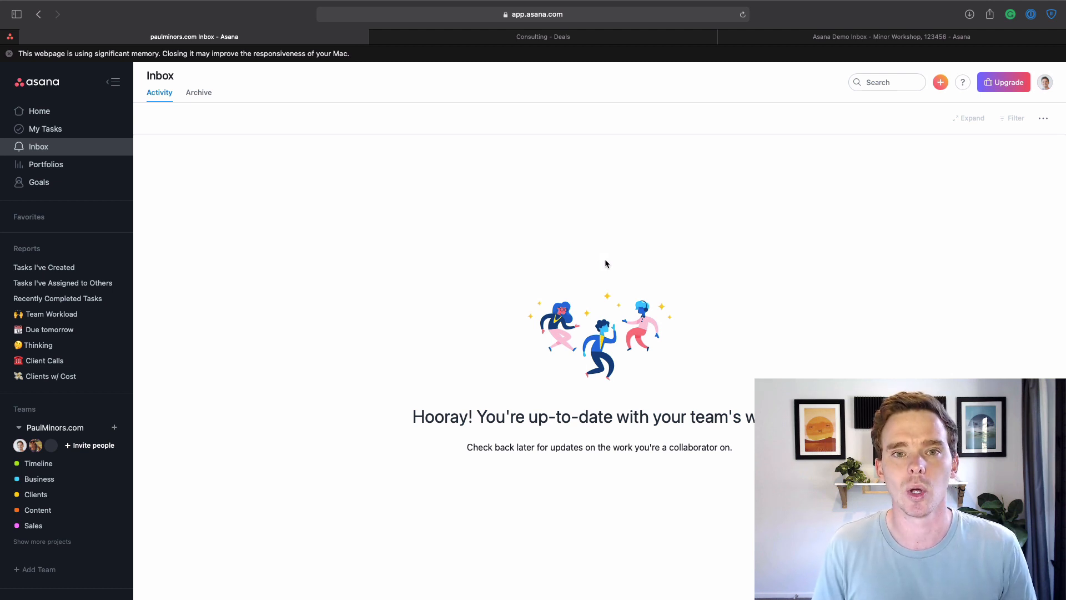
- Open My Tasks, view the 'Recording batch of videos' task details, then scroll the list
left_click(46, 129)
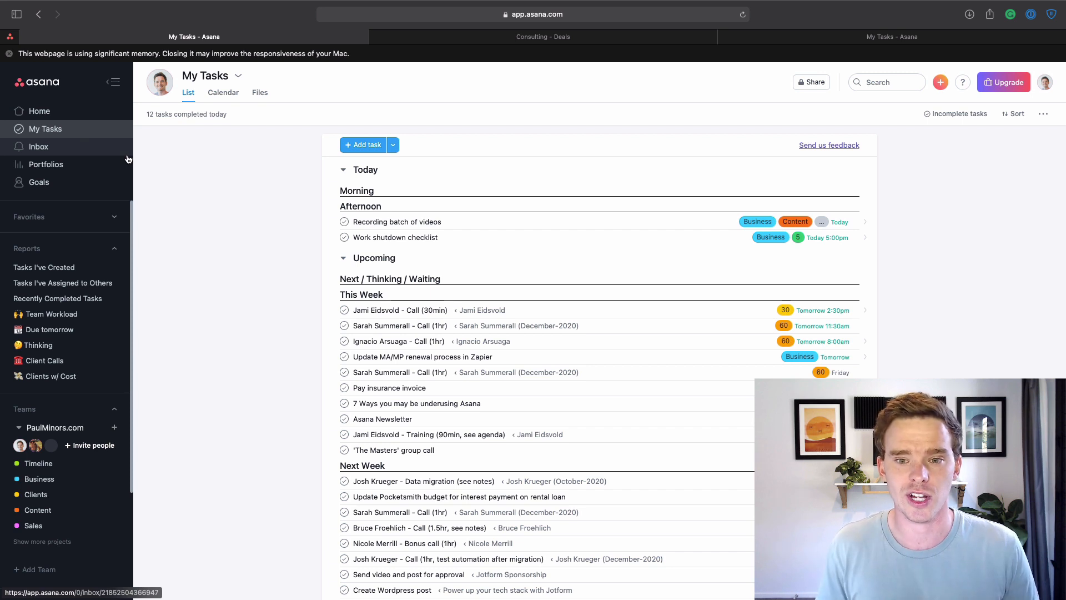
mouse_move(27, 249)
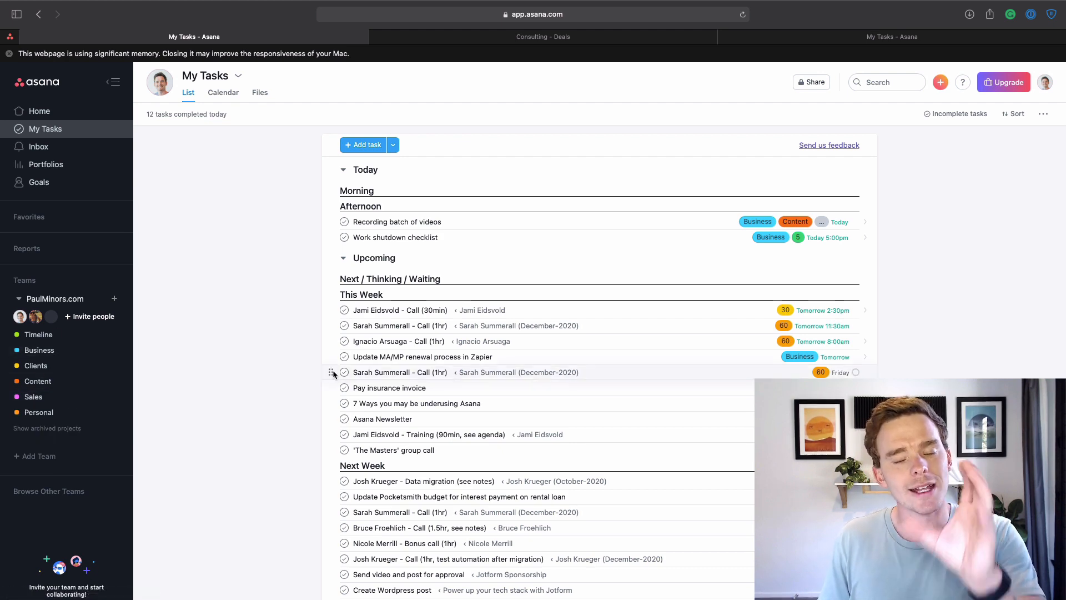
left_click(397, 222)
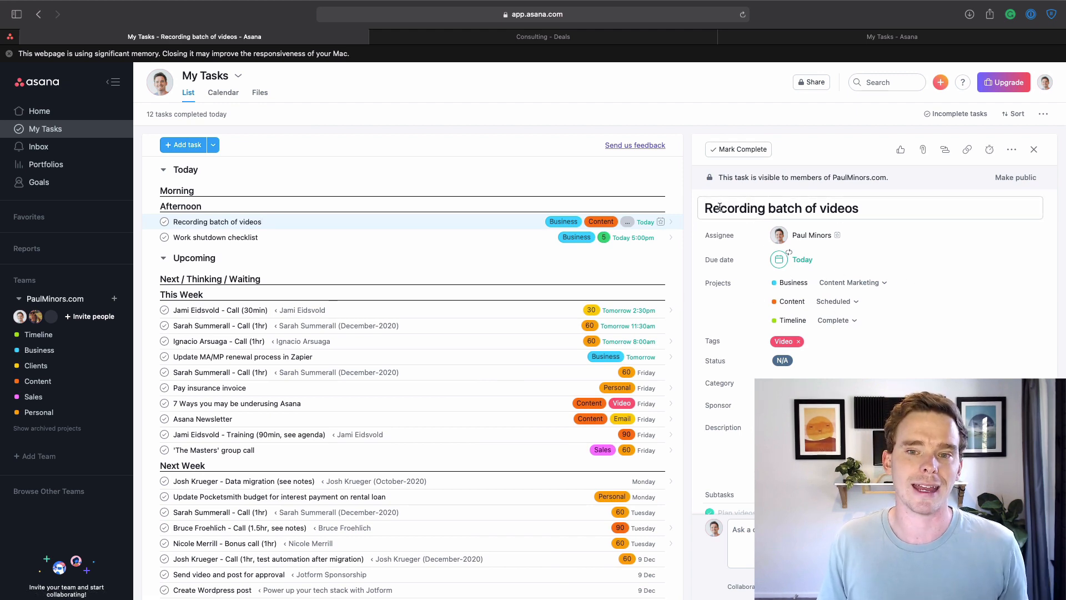
left_click(1033, 149)
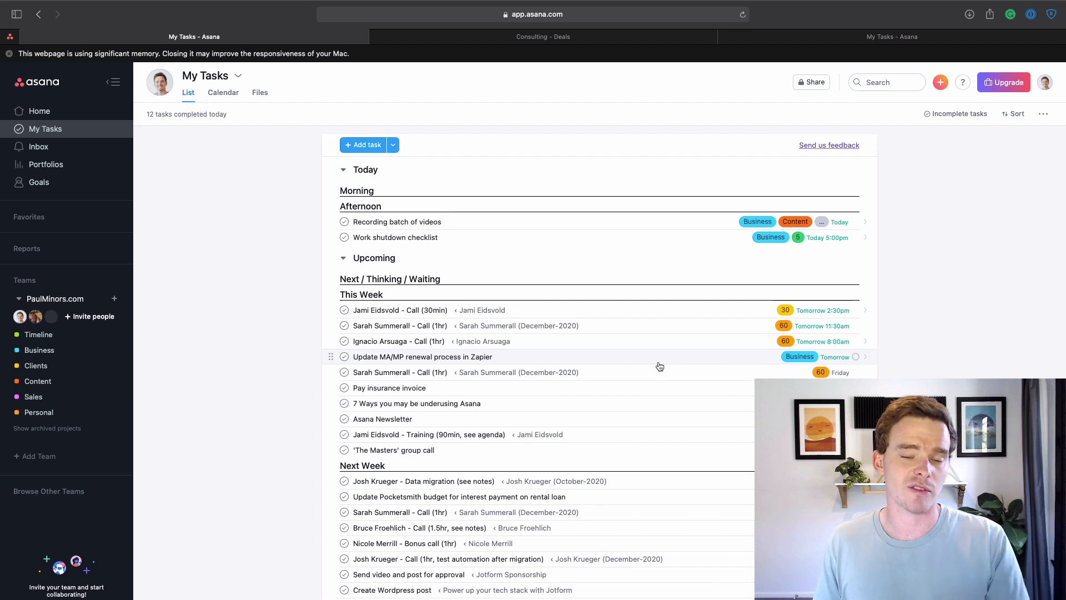
mouse_move(629, 356)
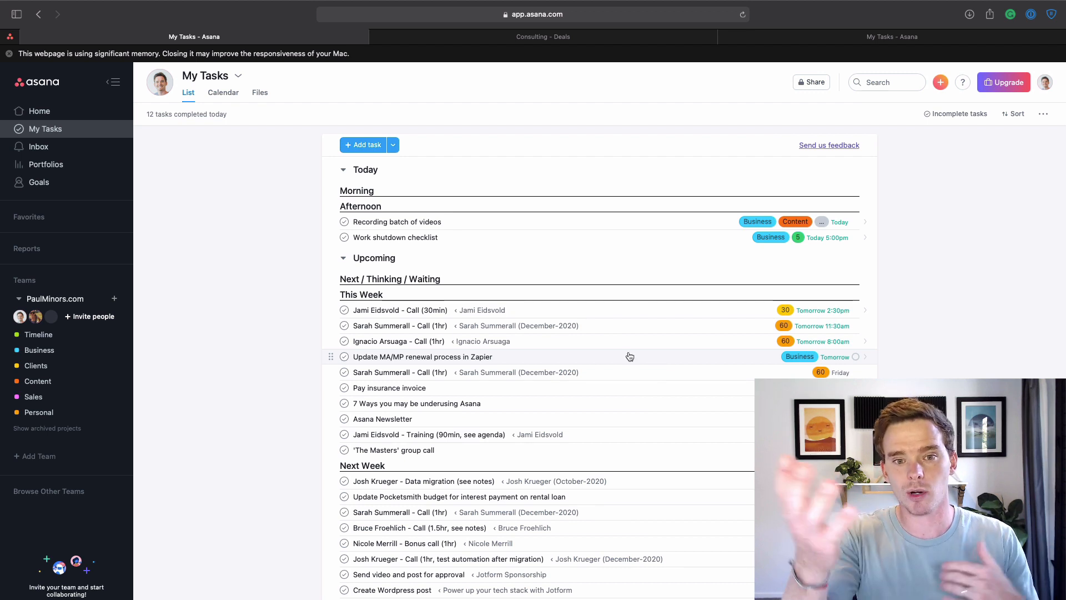
scroll("down", 3)
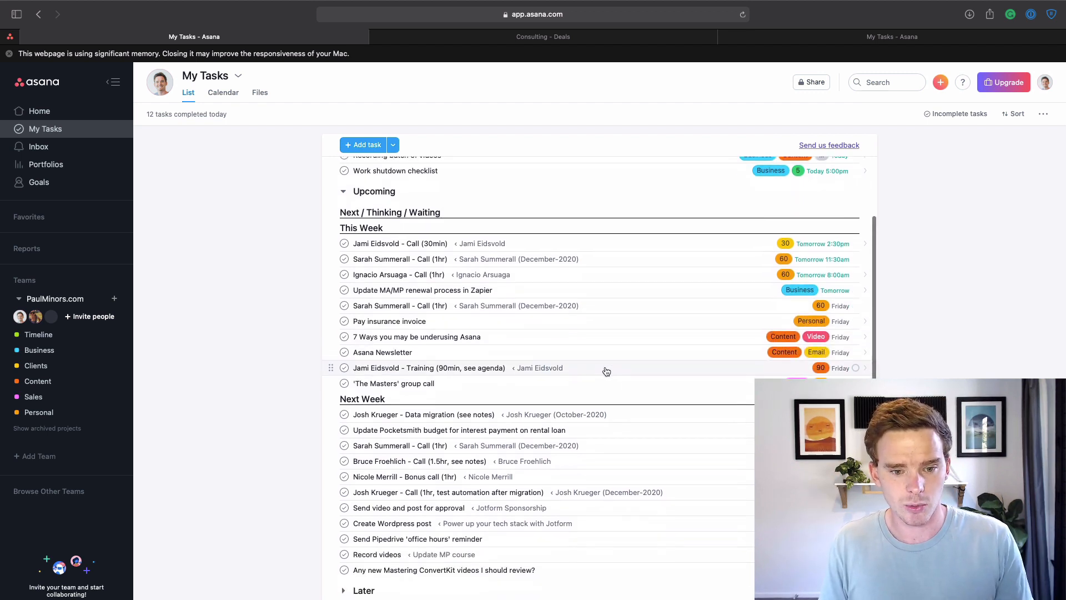
scroll("up", 3)
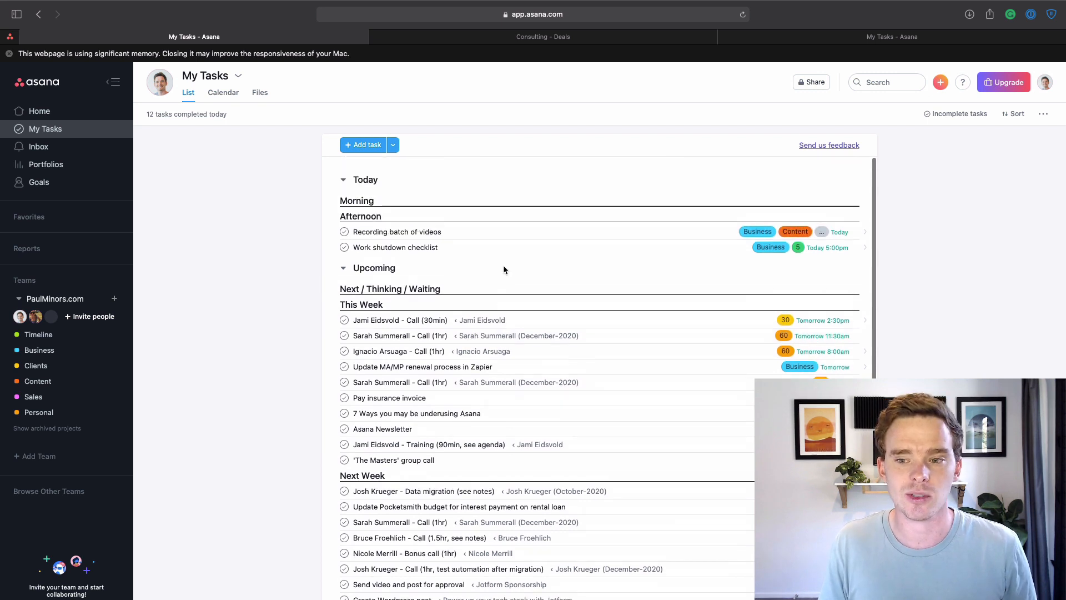
scroll("up", 3)
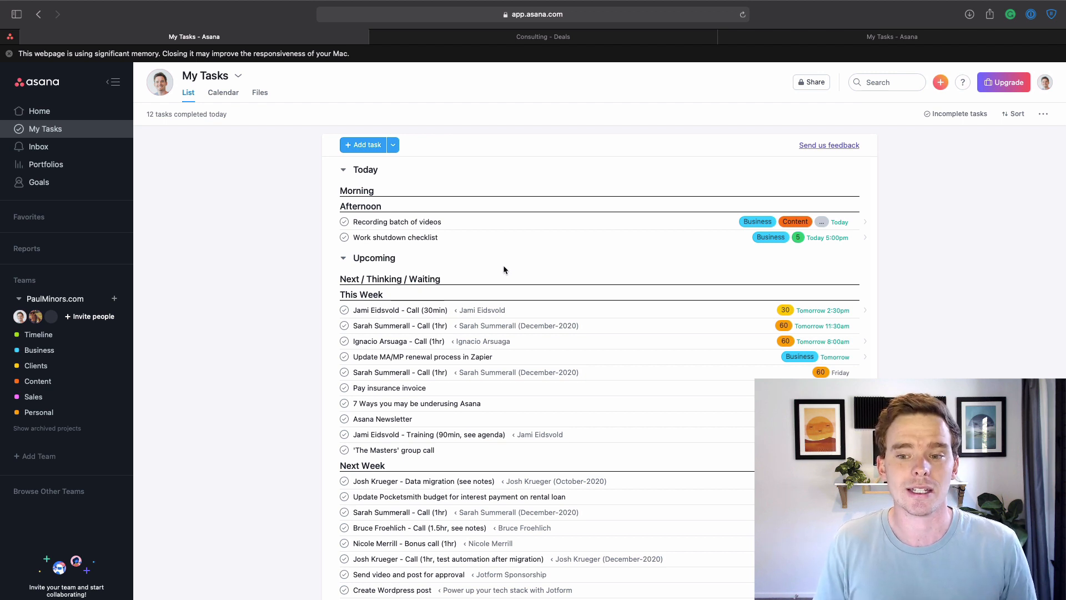
scroll("down", 3)
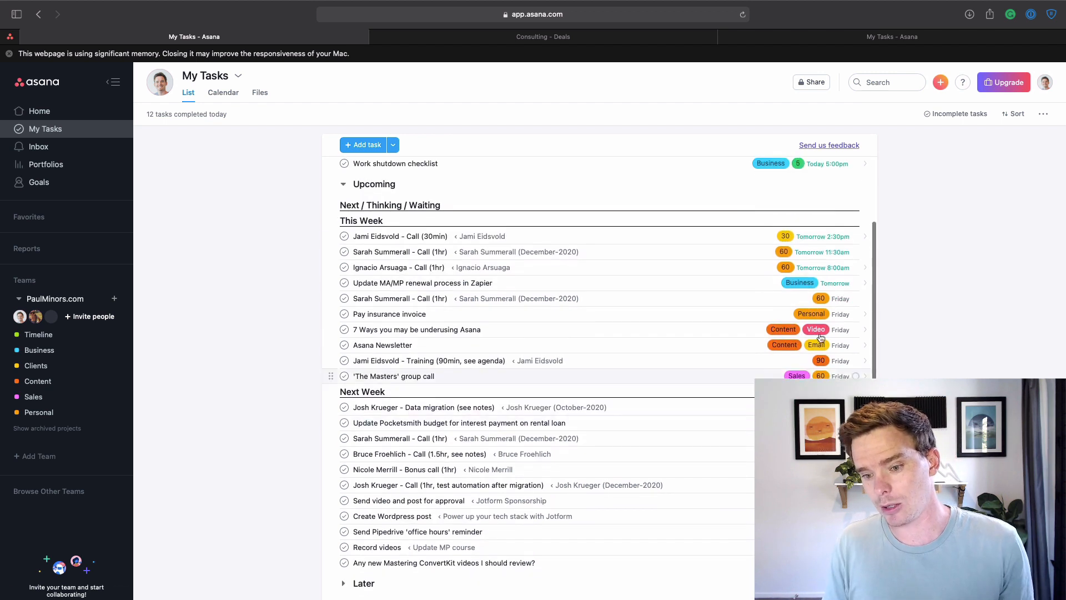
scroll("up", 3)
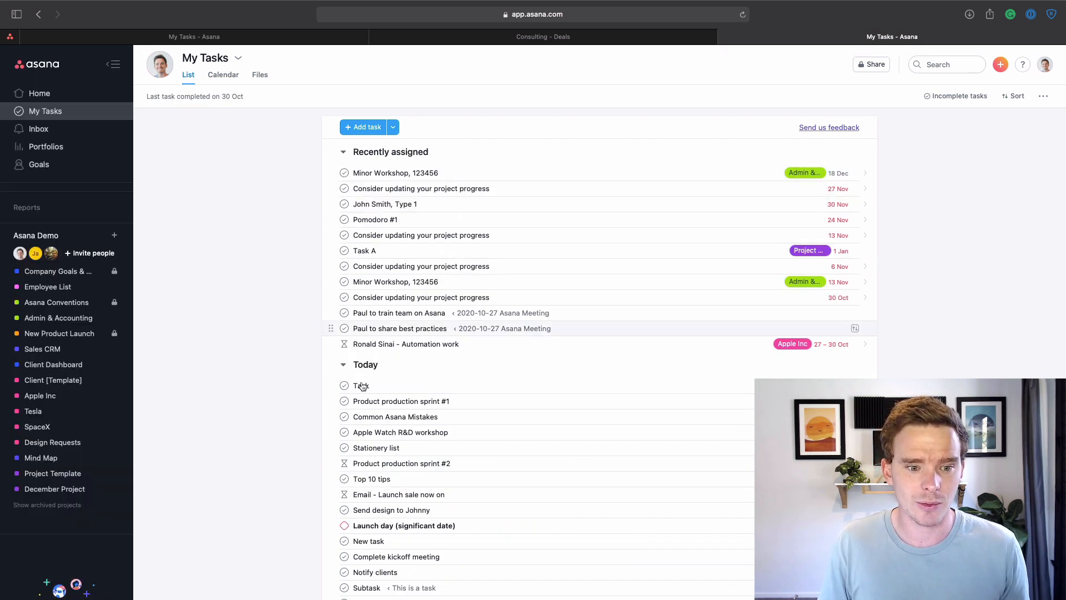
mouse_move(605, 278)
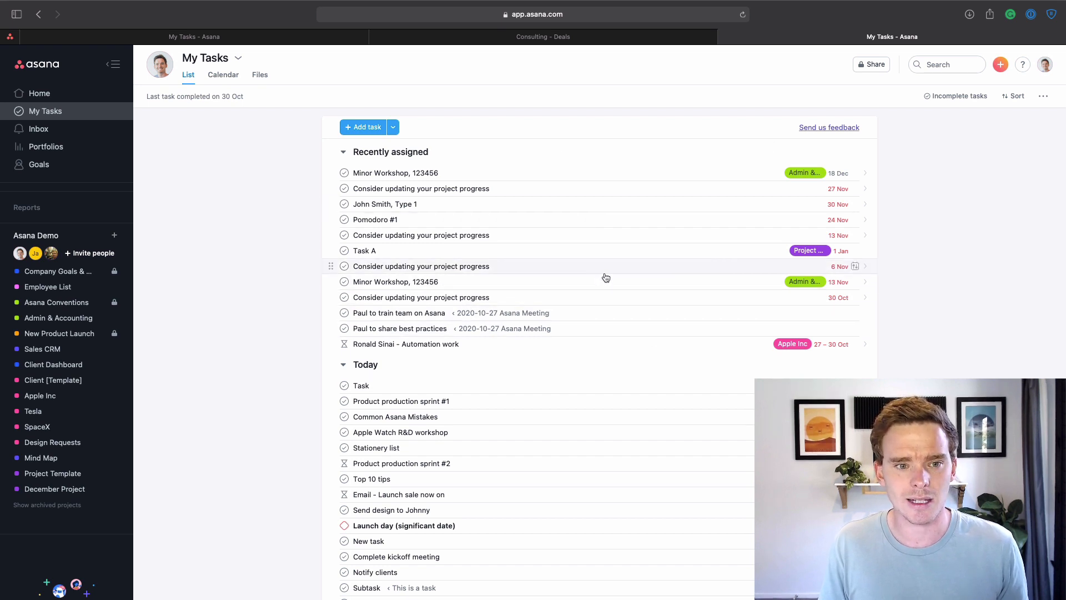
mouse_move(440, 212)
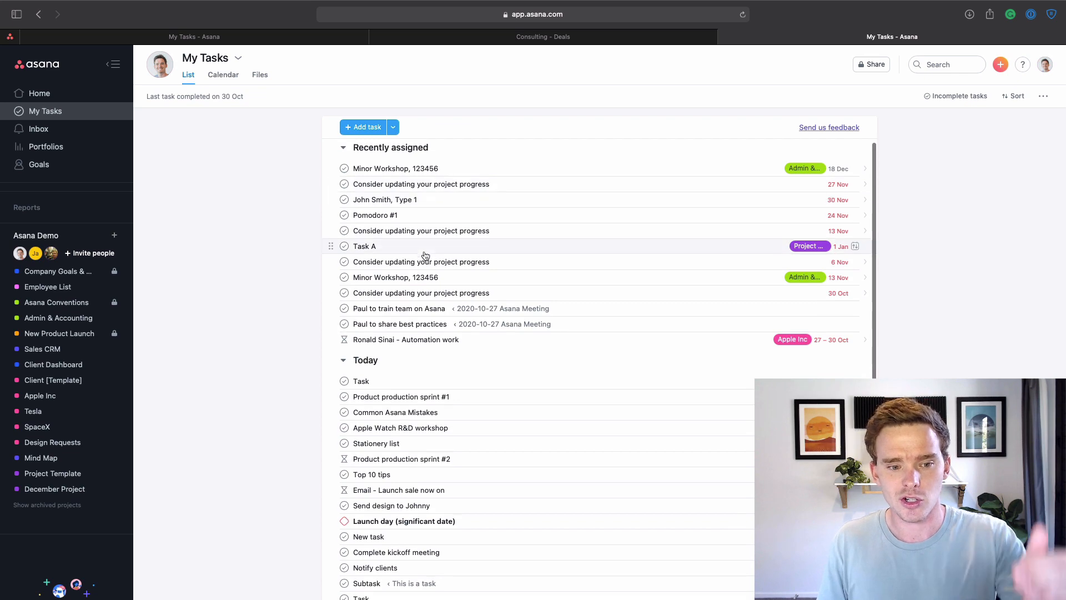
- Scroll the My Tasks sections, then open the Asana Demo Goals page from the sidebar
scroll("down", 3)
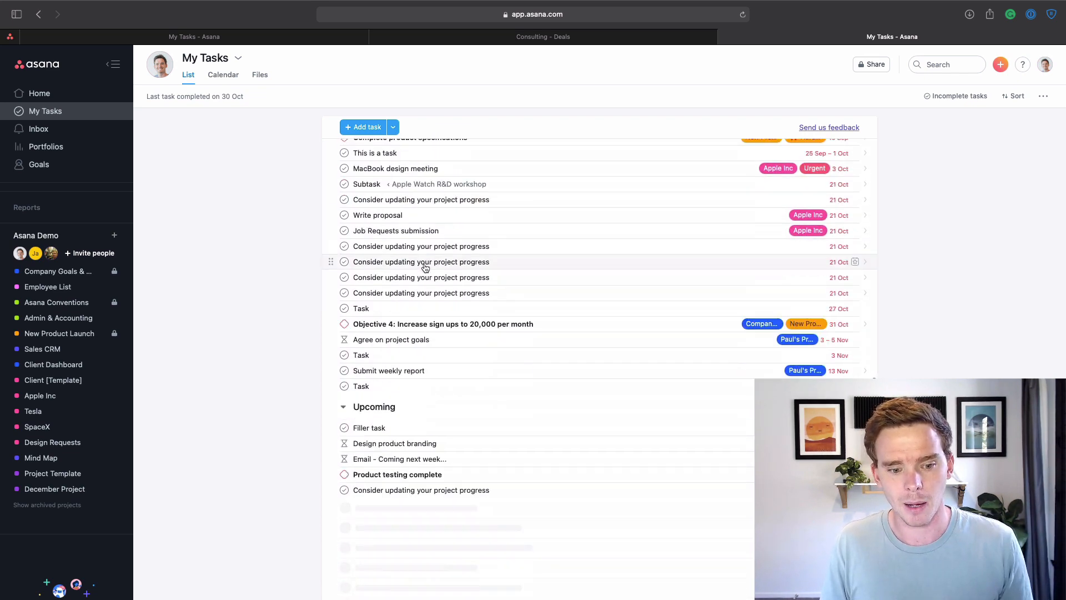
scroll("up", 3)
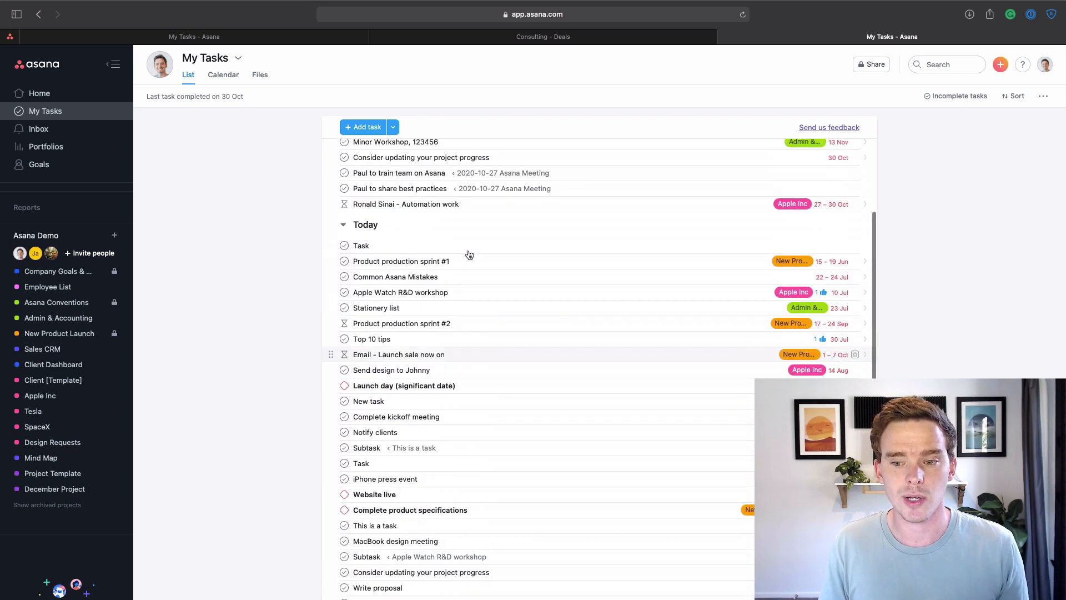
scroll("up", 3)
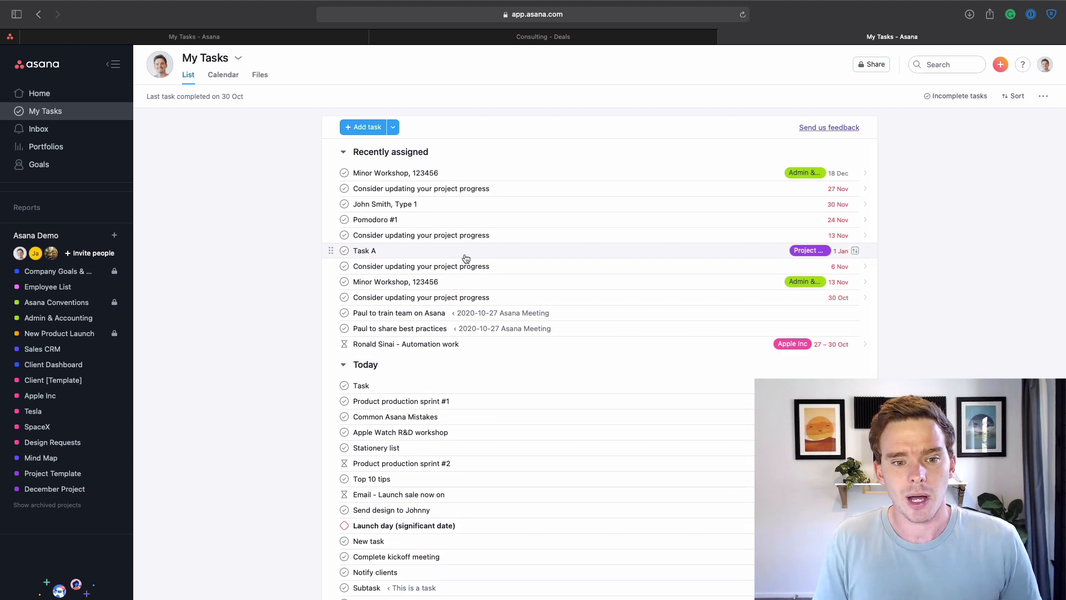
left_click(39, 164)
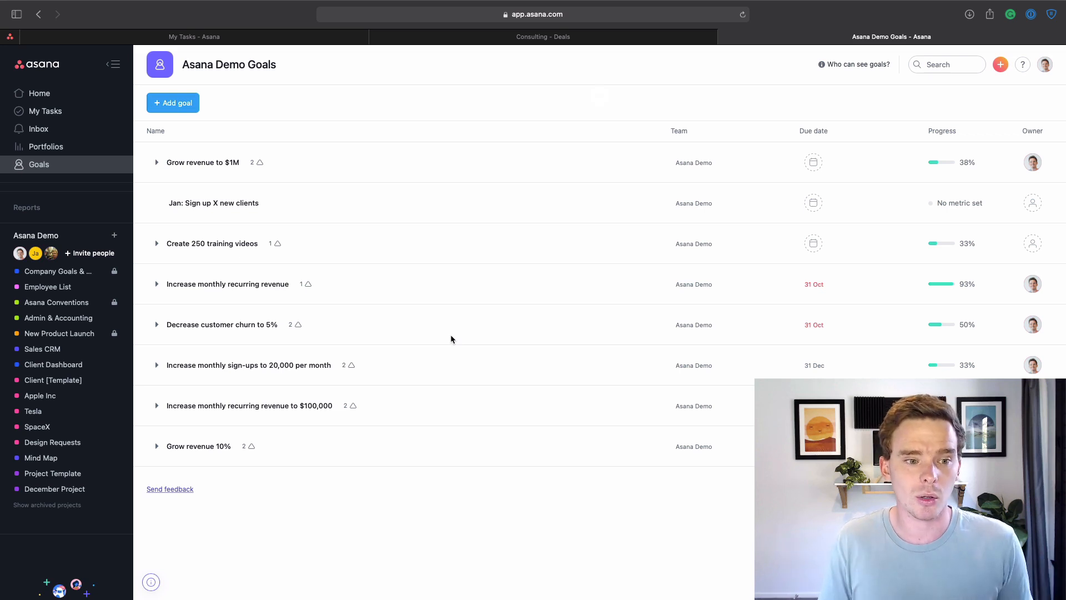
mouse_move(391, 261)
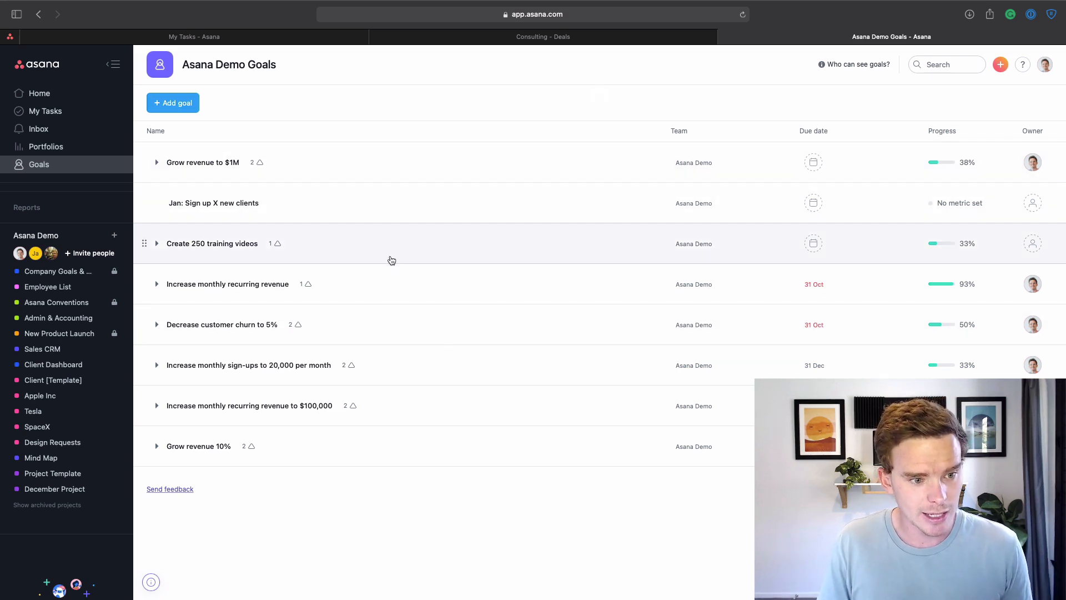
- Open the 'Increase monthly recurring revenue' goal, showing 93% complete
left_click(227, 284)
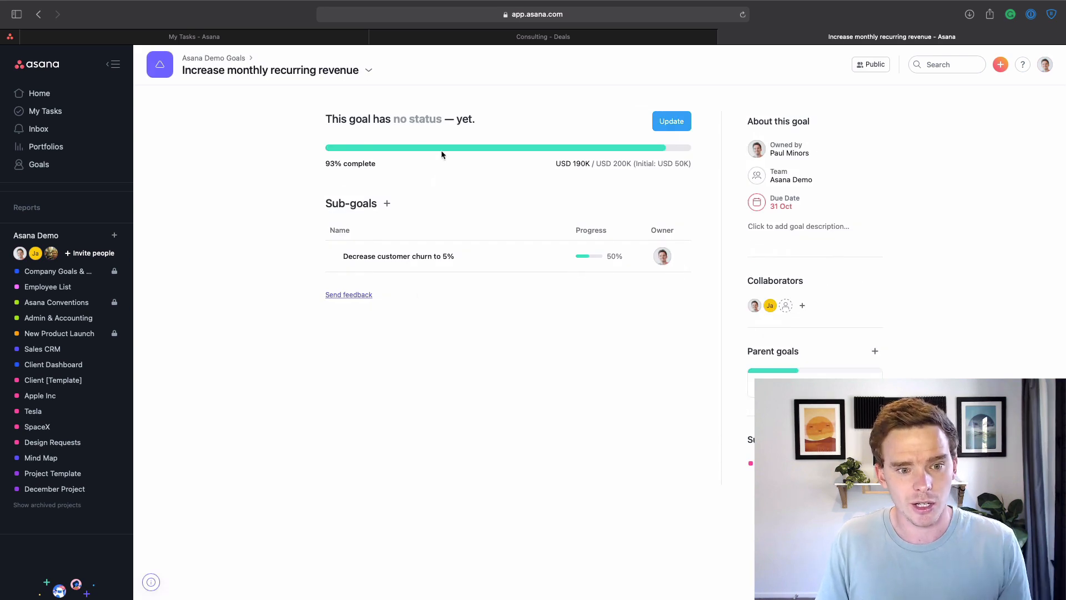
mouse_move(506, 257)
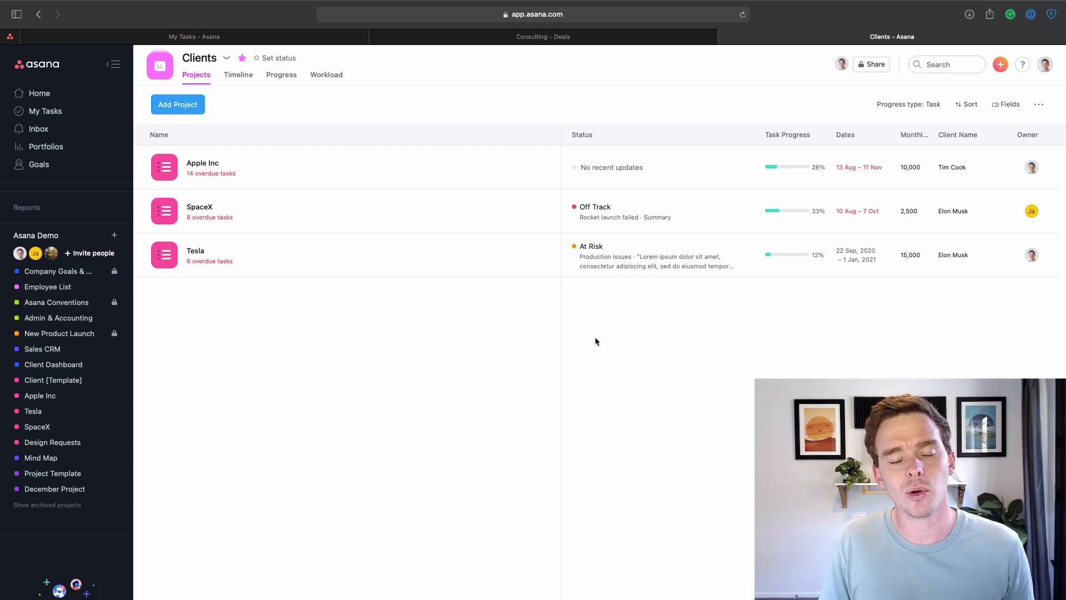
mouse_move(270, 155)
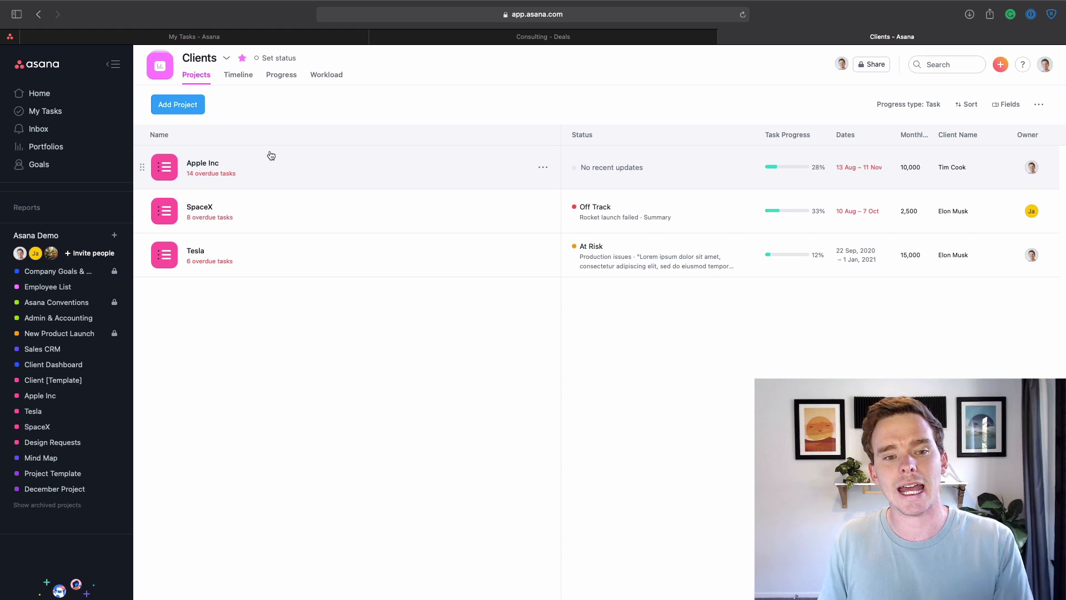
mouse_move(365, 159)
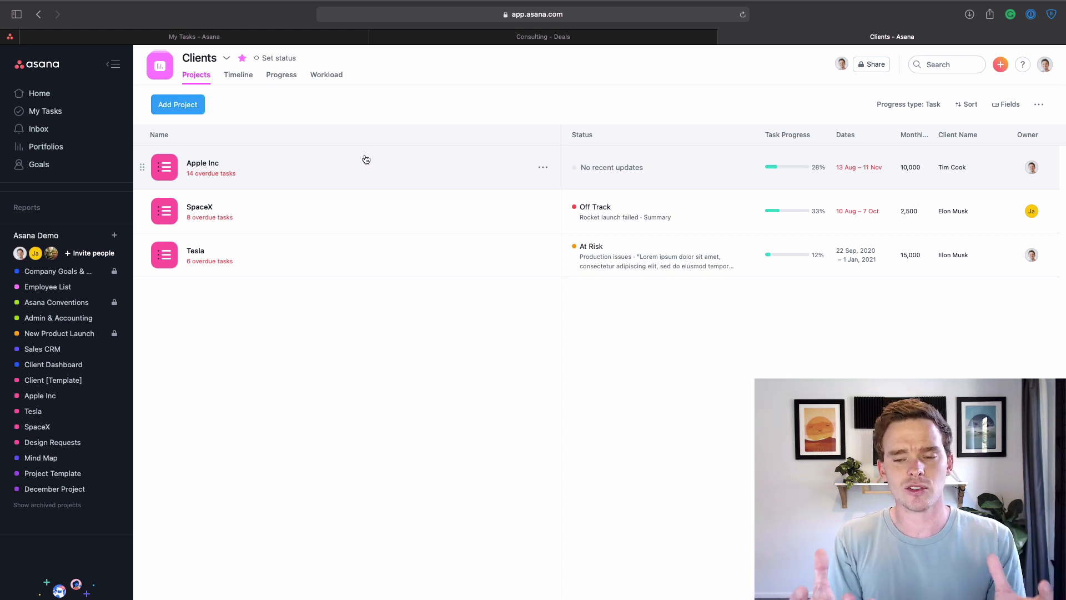
mouse_move(346, 164)
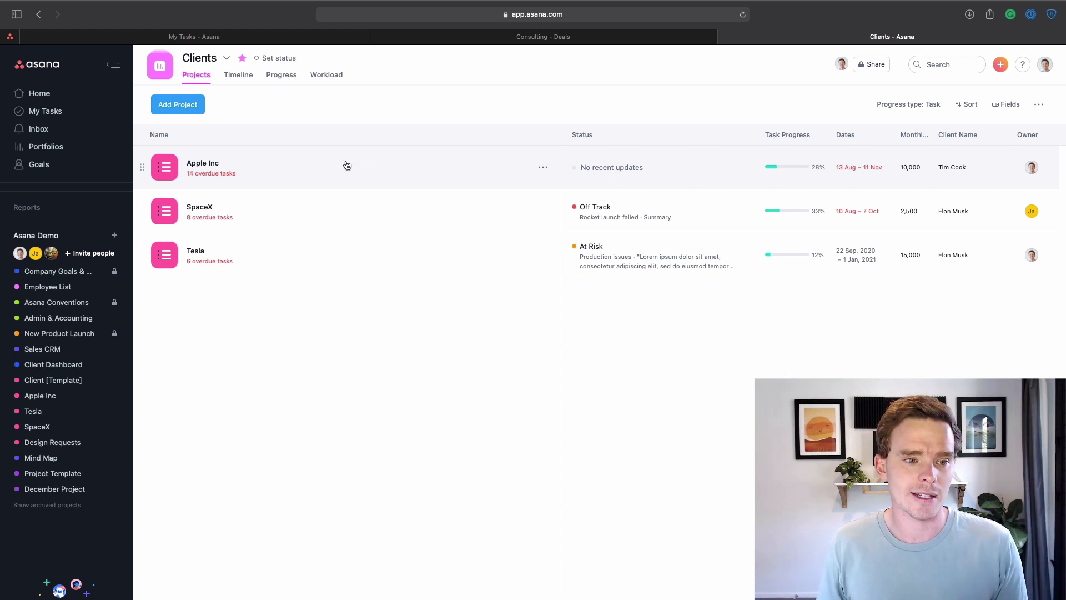
mouse_move(192, 162)
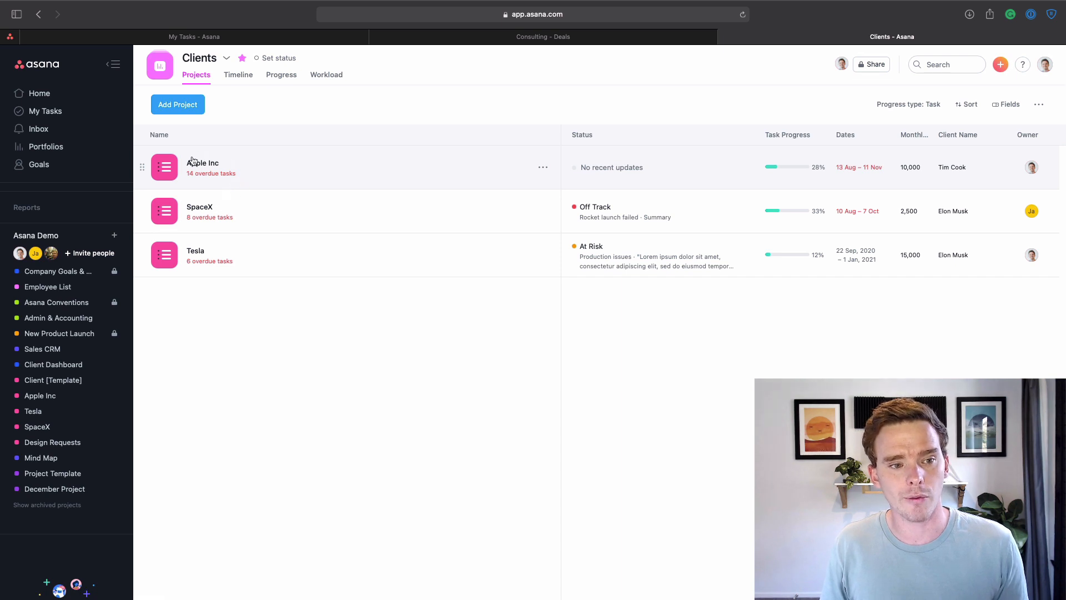
mouse_move(619, 150)
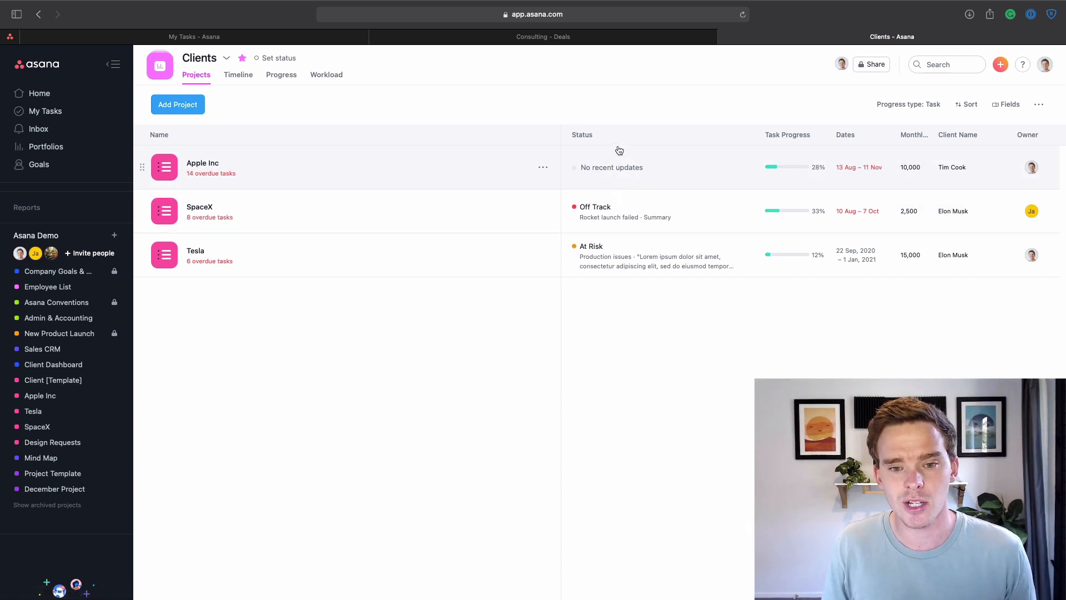
mouse_move(599, 166)
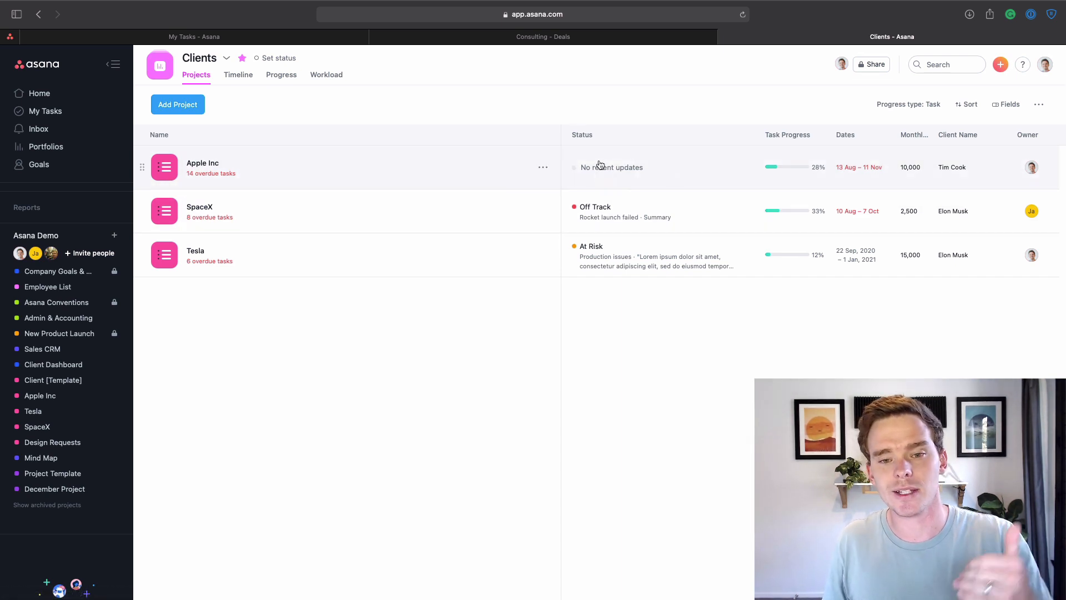
mouse_move(607, 283)
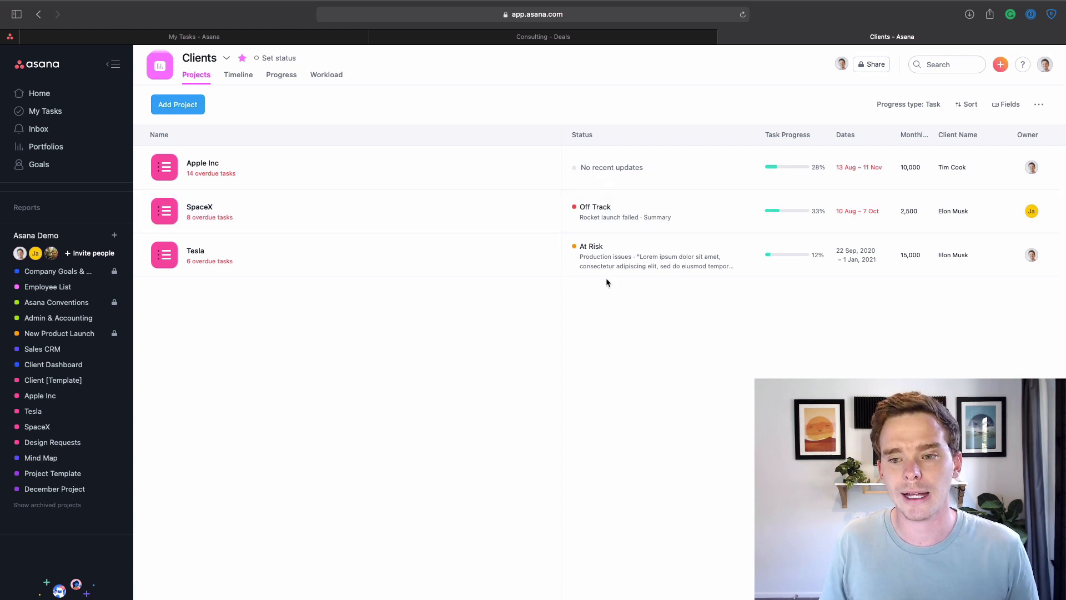
mouse_move(776, 242)
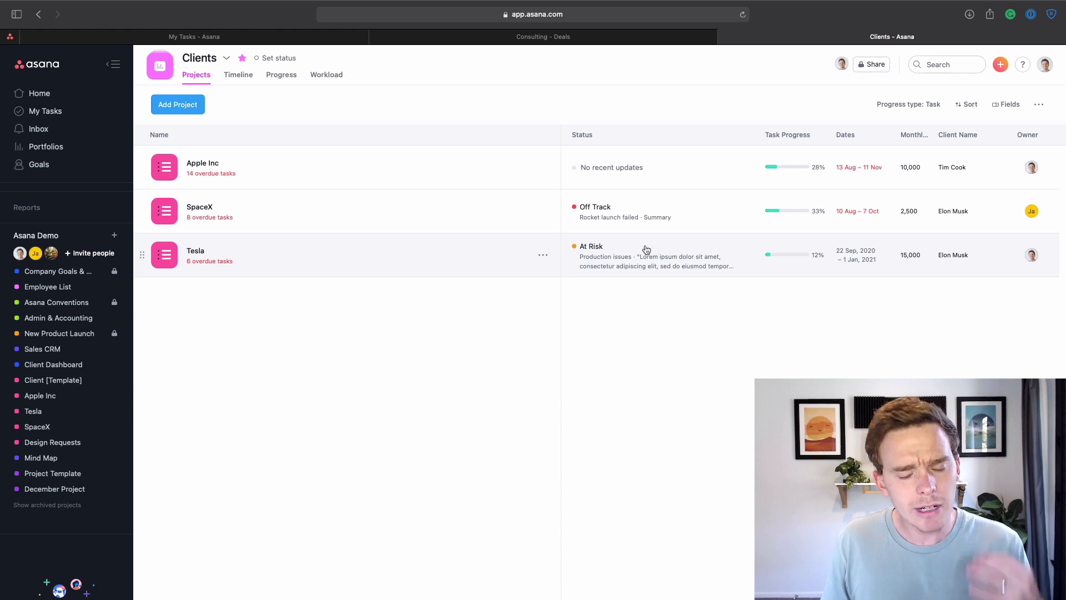
mouse_move(327, 74)
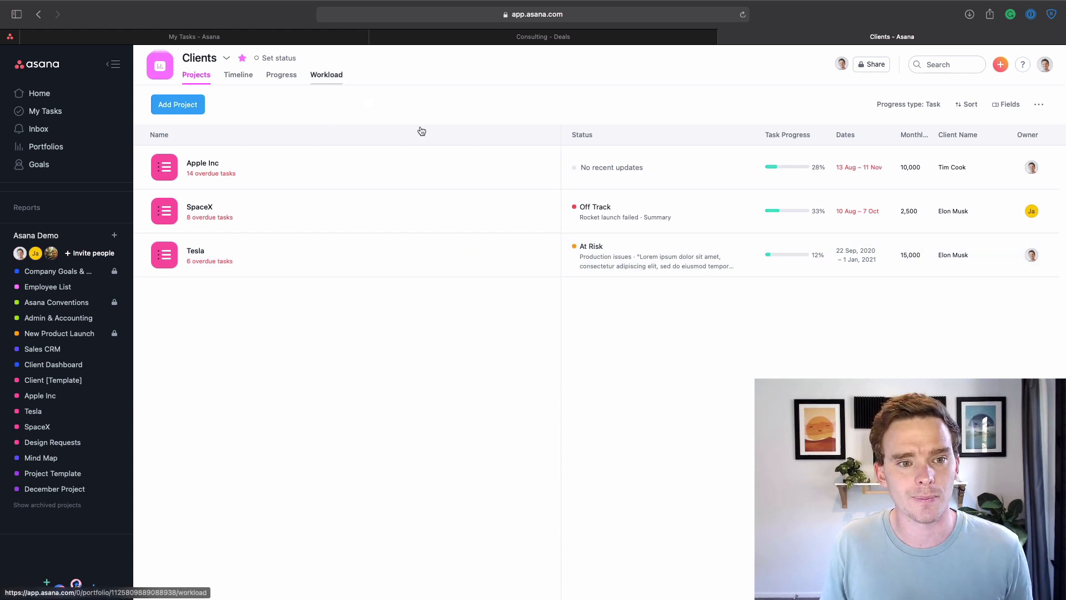
- Open the Workload view to reschedule 'Solar roof update' and 'Book camera man'
left_click(325, 74)
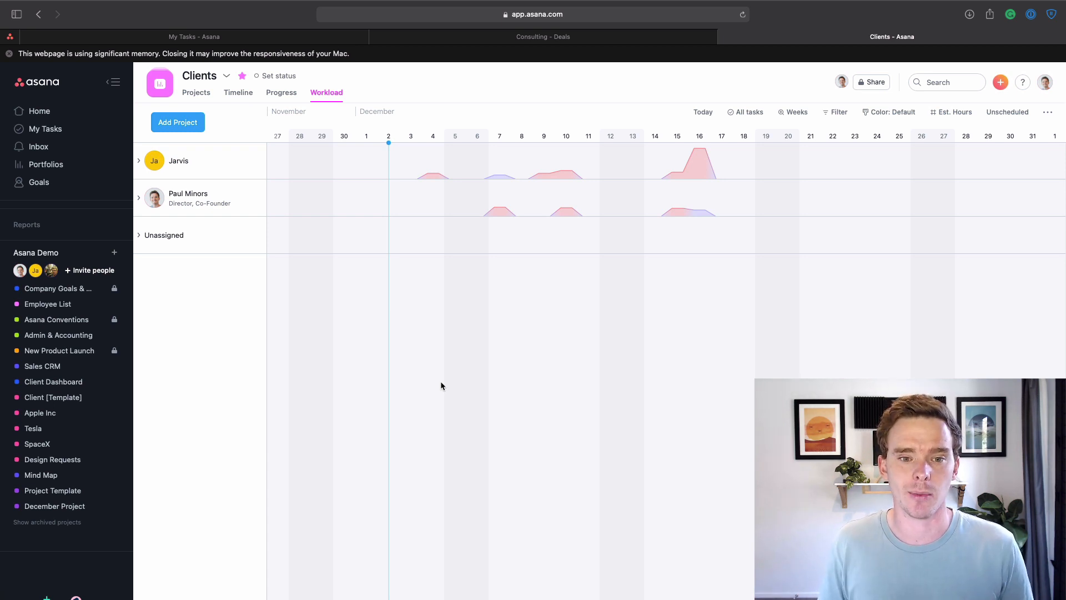
mouse_move(544, 300)
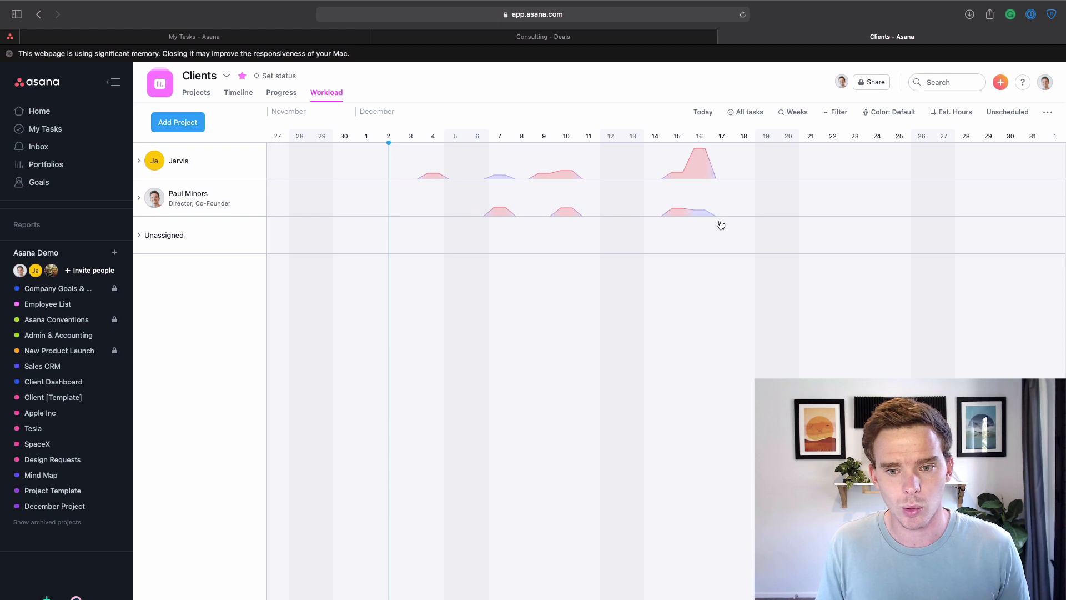
left_click(139, 197)
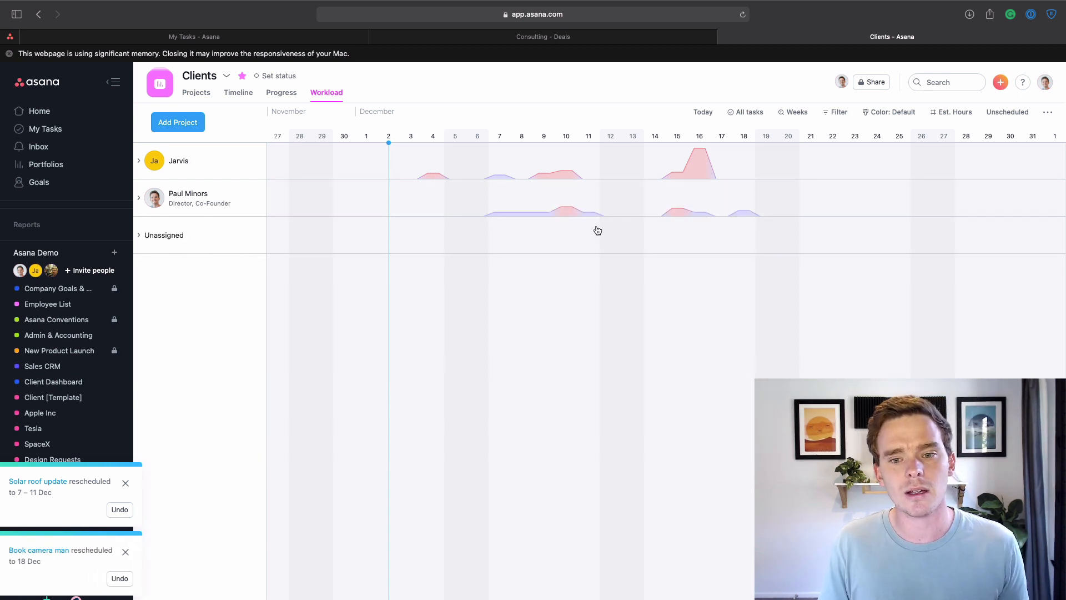
mouse_move(603, 230)
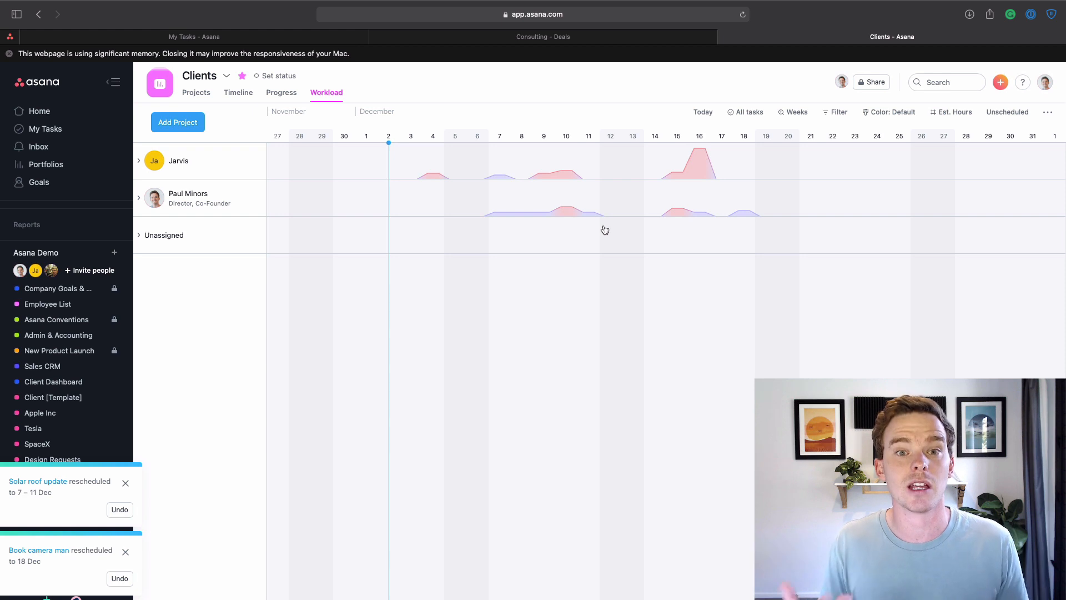